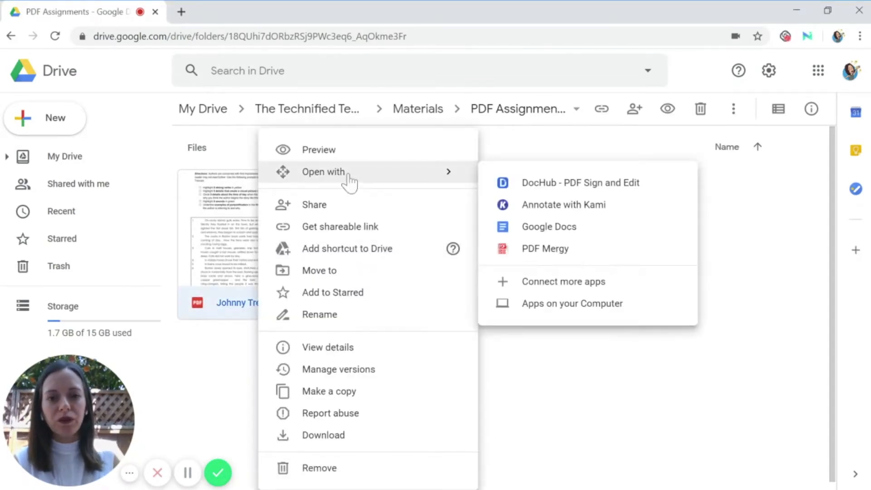
mouse_move(563, 204)
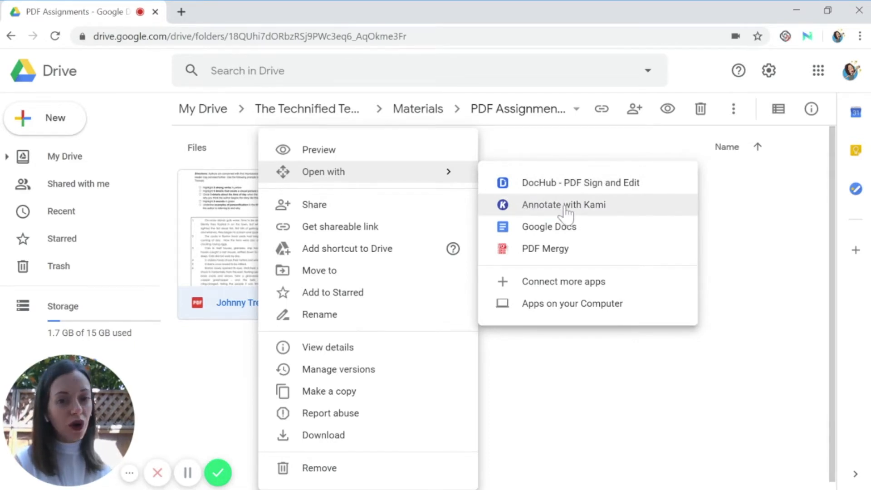
- Search Drive's app marketplace for 'Kami - PDF and Document Annotation' and confirm it's installed
left_click(563, 204)
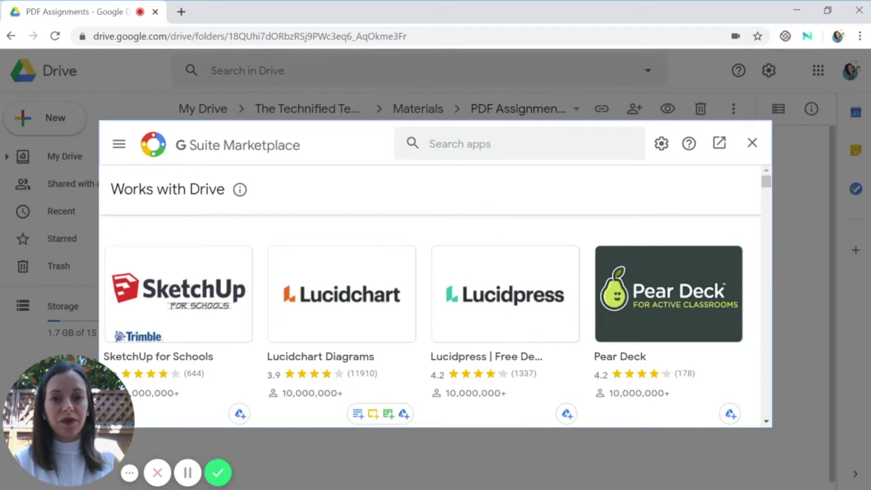
type("Kami - PDF and Document Annotation")
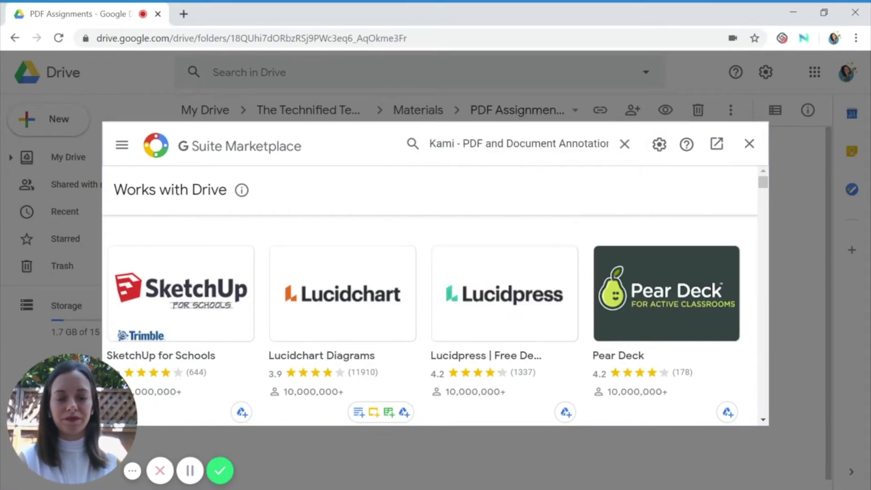
key("Enter")
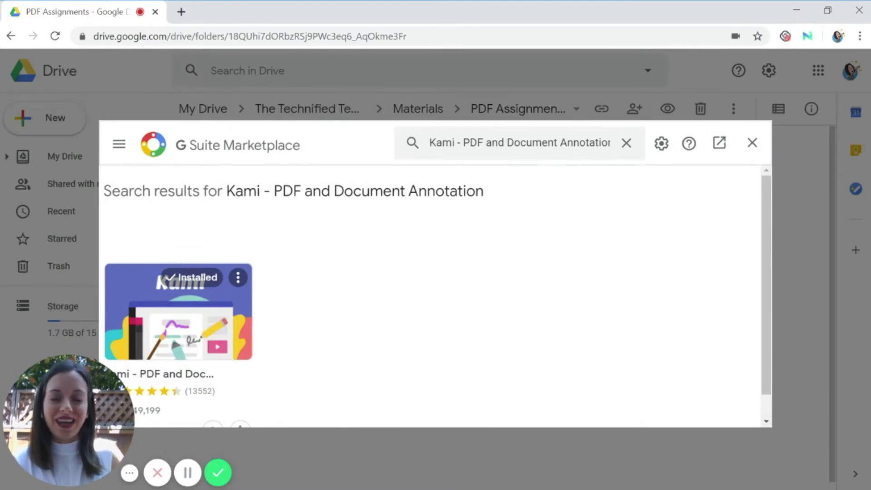
mouse_move(207, 264)
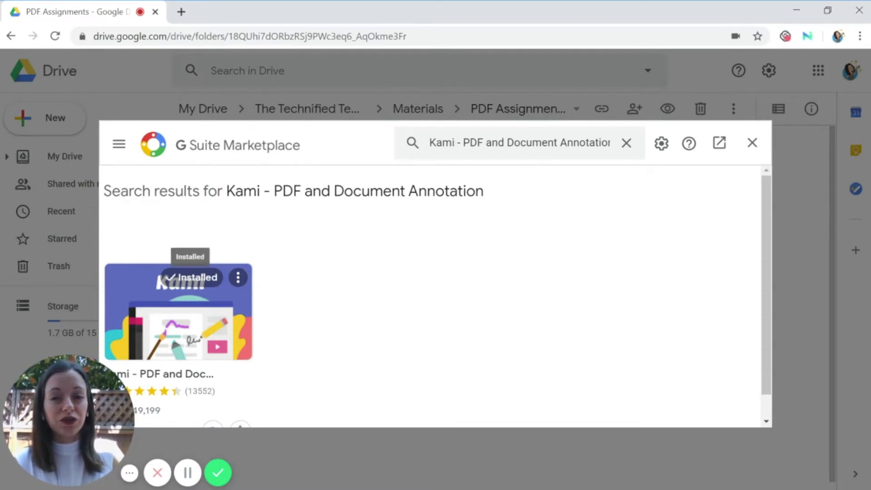
- Search the Chrome Web Store for 'kami' to view the Kami Extension, then return to Drive
left_click(752, 143)
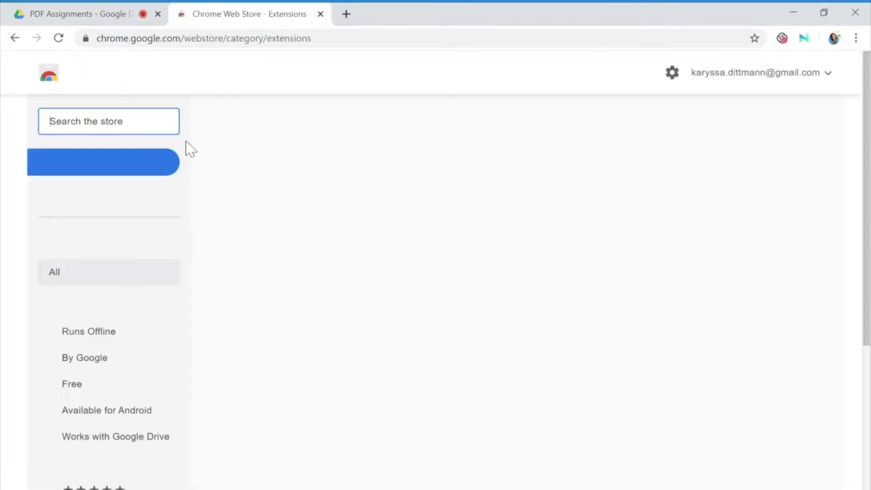
type("kami")
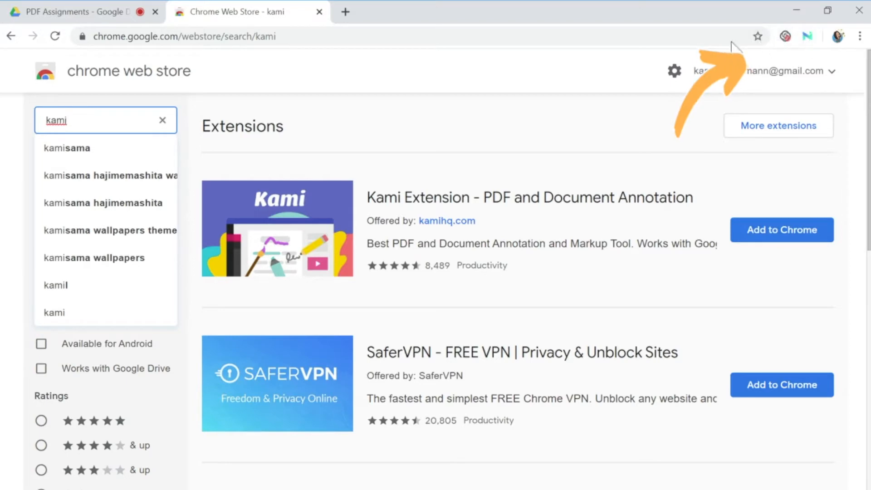
left_click(77, 11)
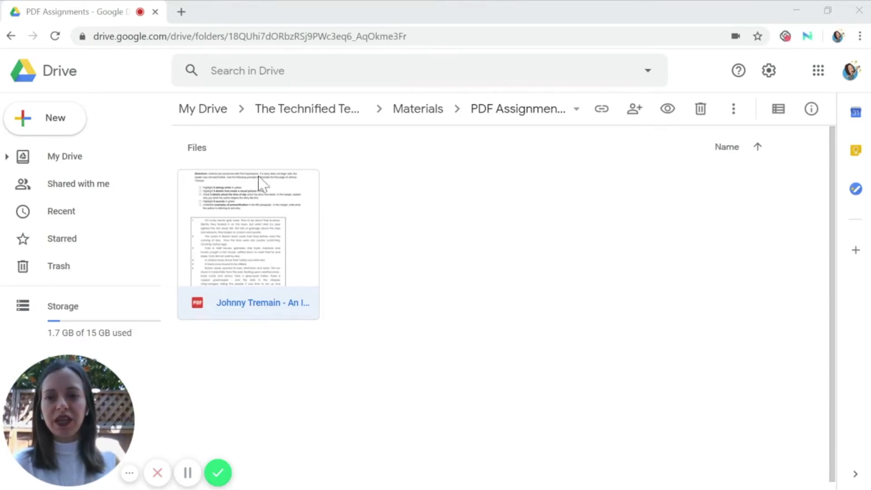
mouse_move(223, 267)
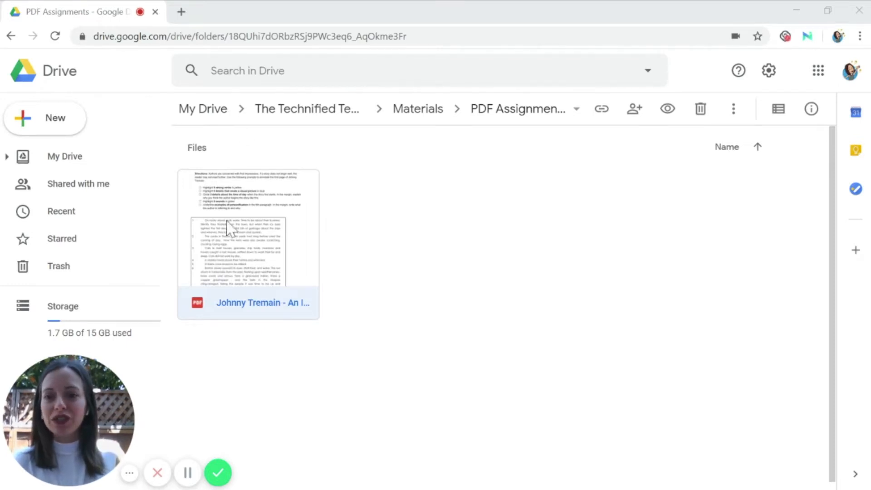
- Open the Johnny Tremain PDF with Annotate with Kami
right_click(247, 245)
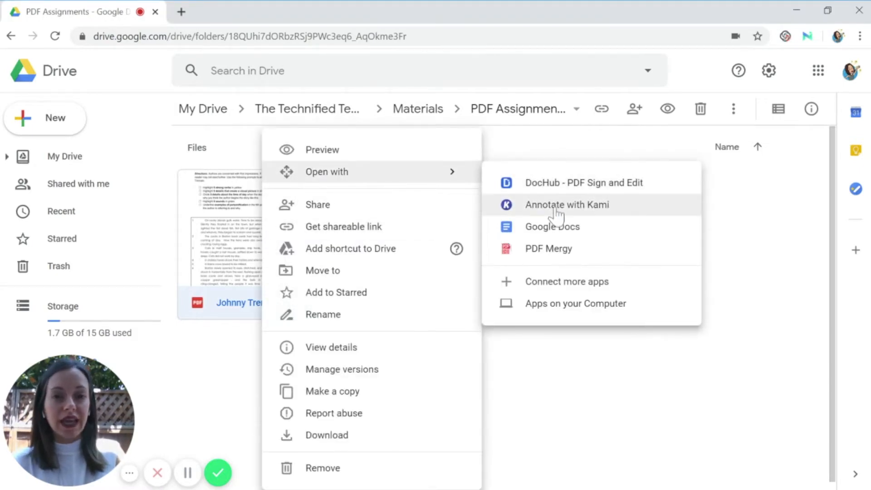
left_click(566, 205)
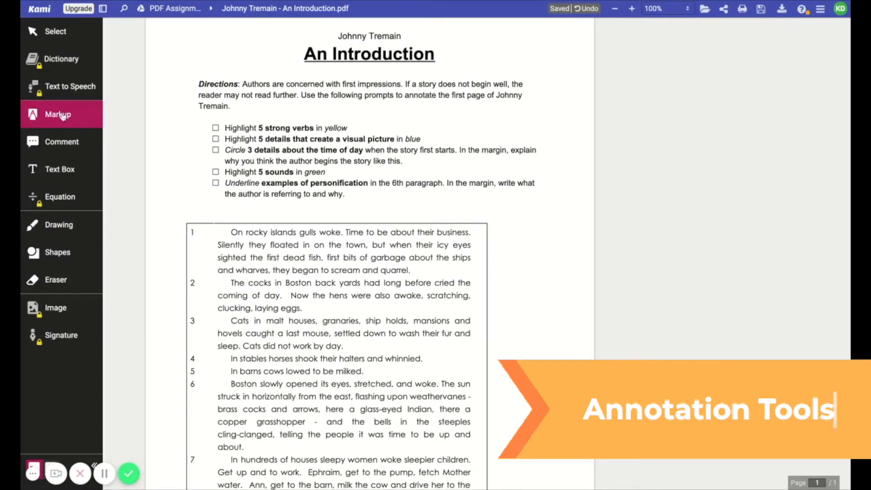
- Highlight 'floated', 'scream and quarrel', 'scratching' and 'clucking, laying eggs' in yellow
left_click(57, 113)
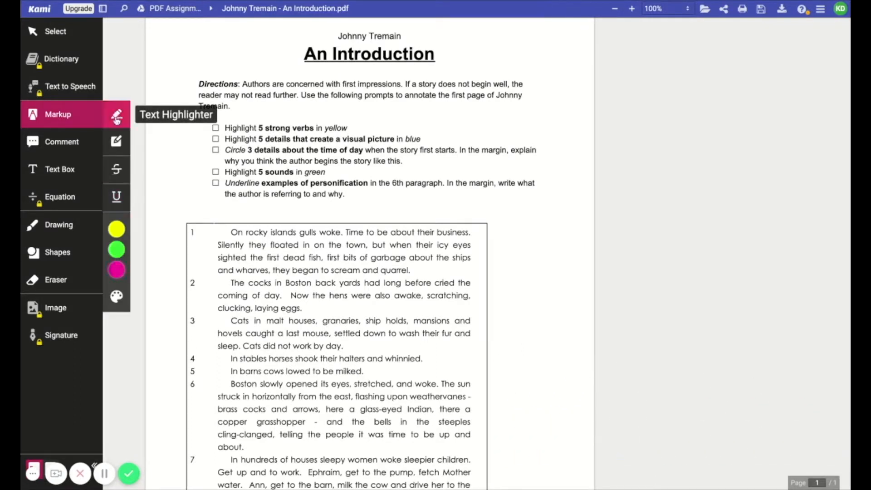
left_click(116, 295)
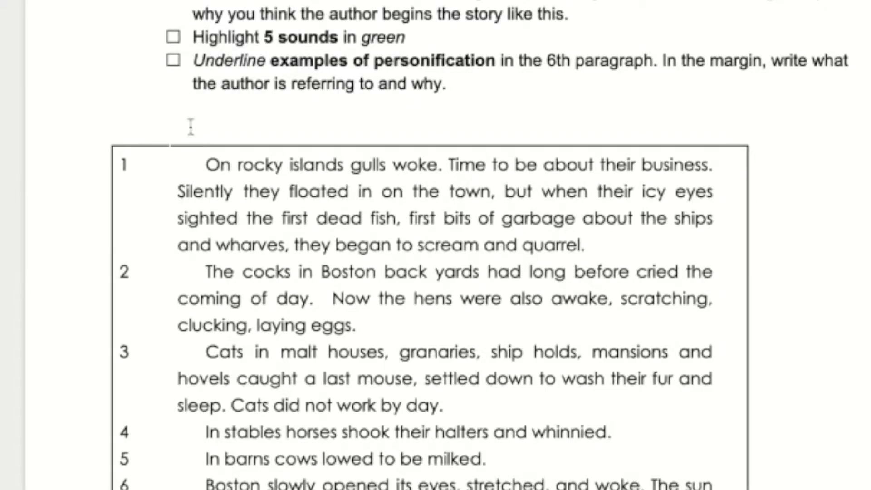
double_click(317, 190)
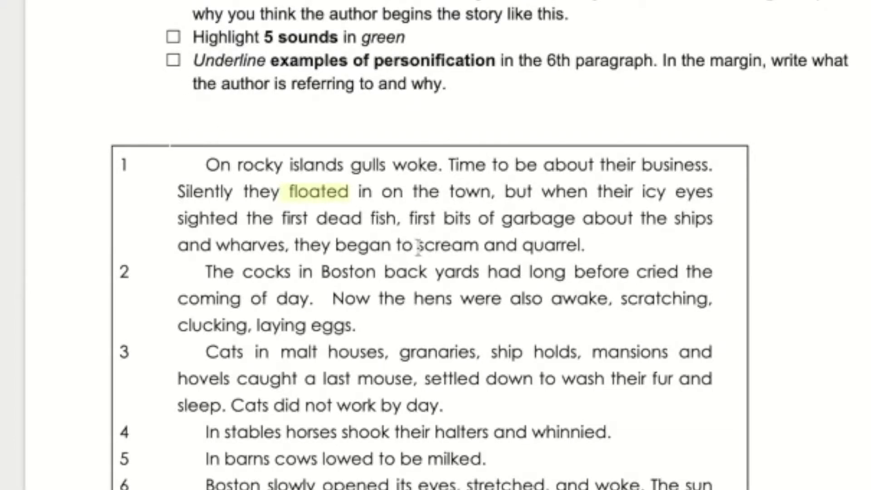
left_click_drag(418, 244, 579, 245)
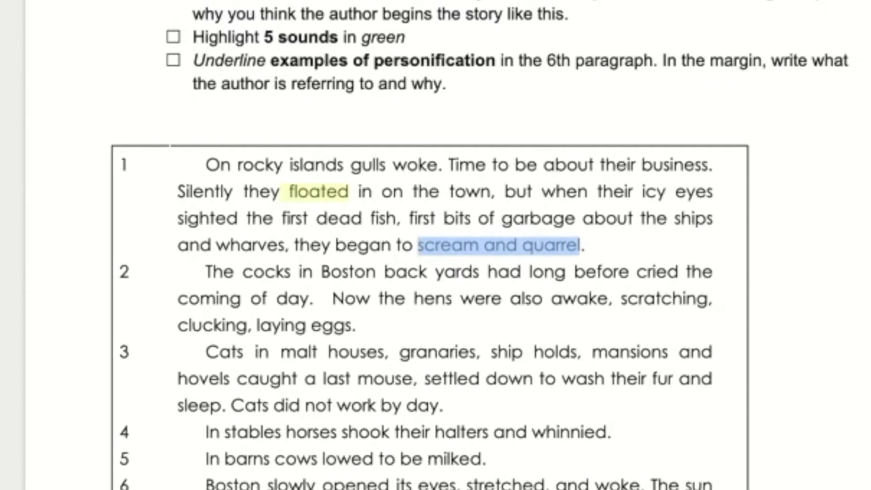
left_click(497, 245)
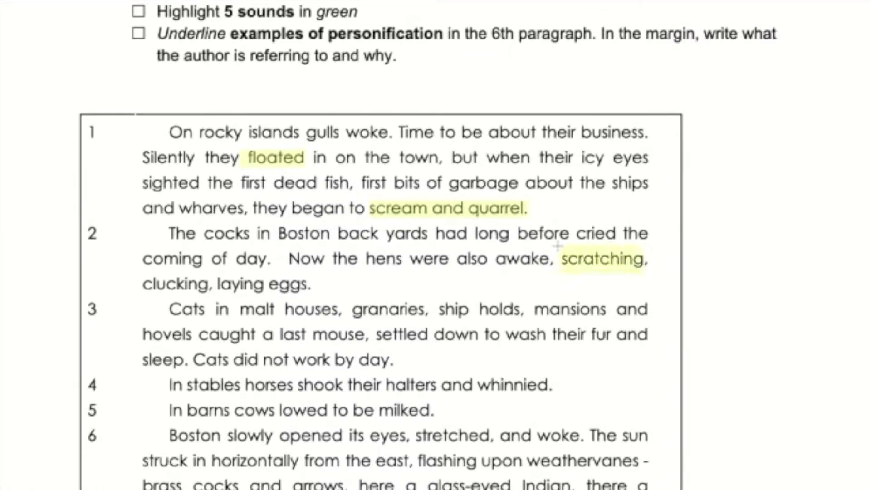
double_click(603, 258)
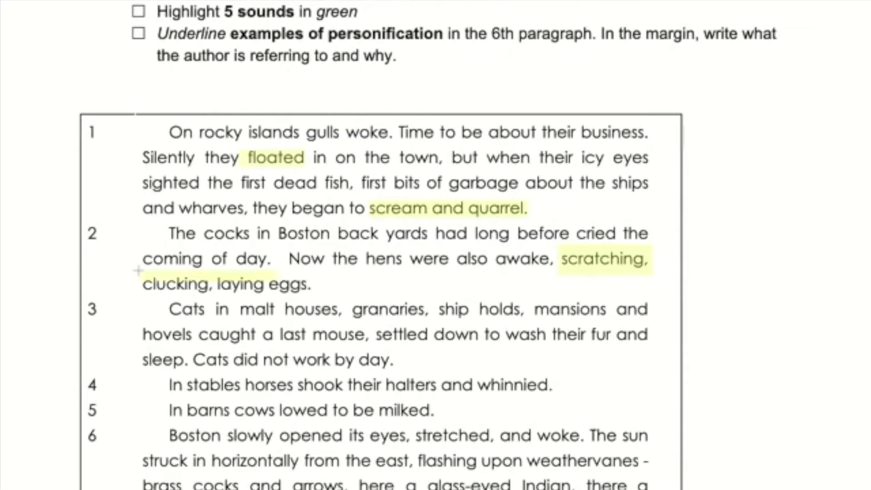
left_click_drag(142, 284, 313, 283)
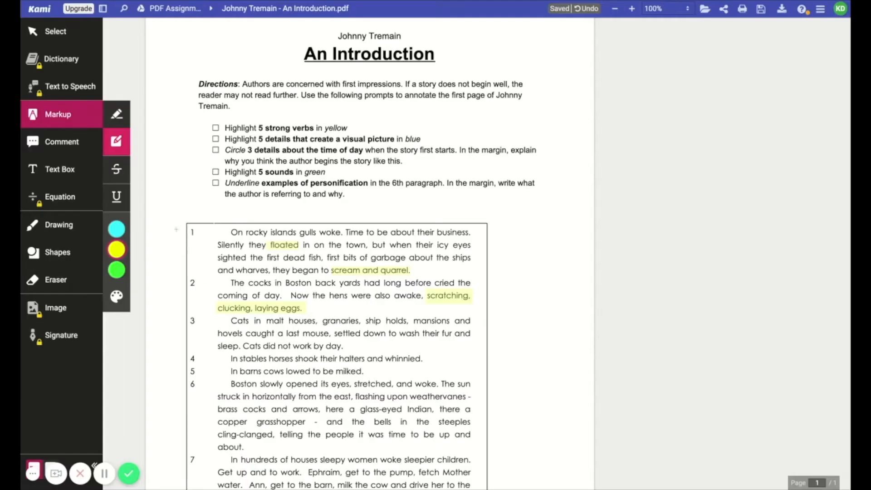
mouse_move(117, 169)
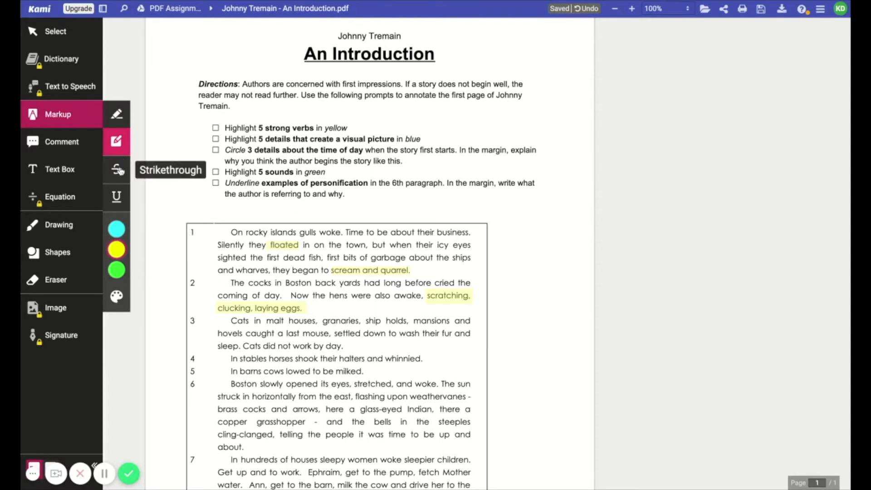
- Strike through the first direction in pink and underline paragraph 6's Boston-waking sentence
left_click(116, 169)
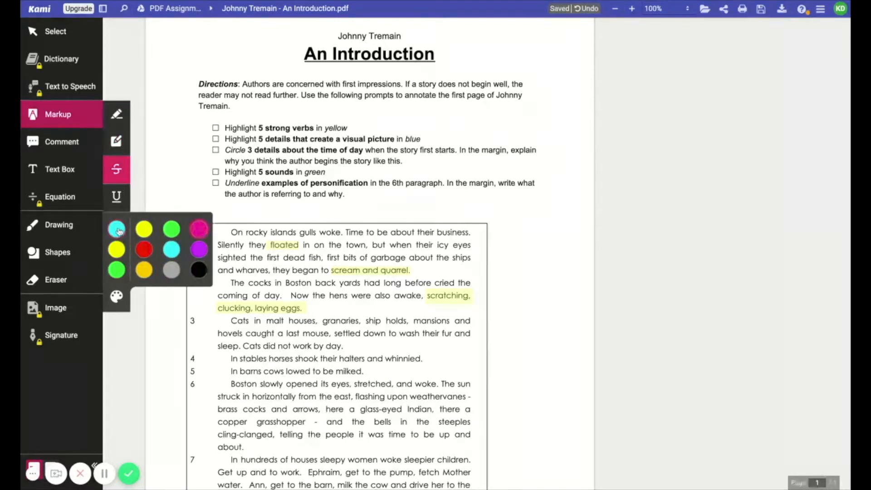
left_click(198, 228)
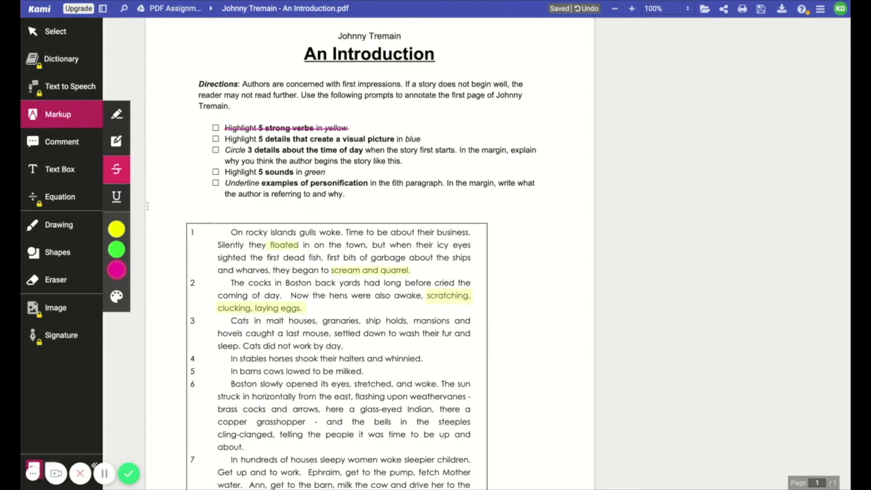
mouse_move(117, 197)
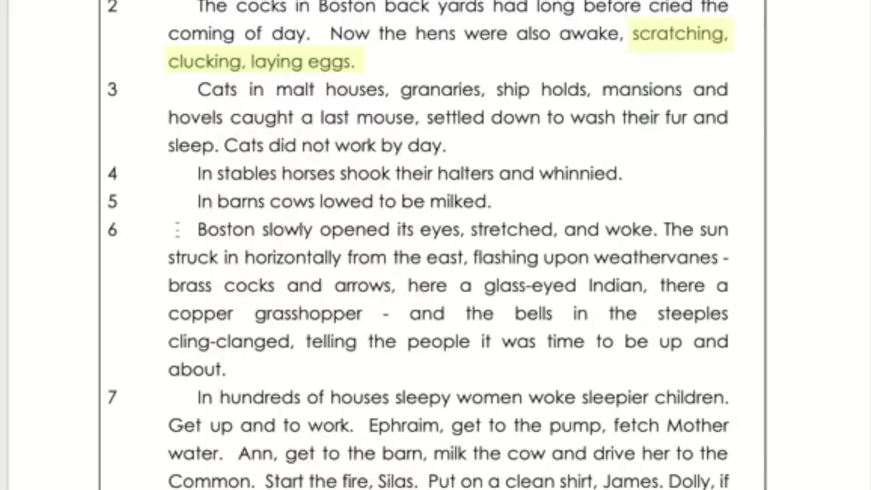
left_click_drag(198, 229, 455, 229)
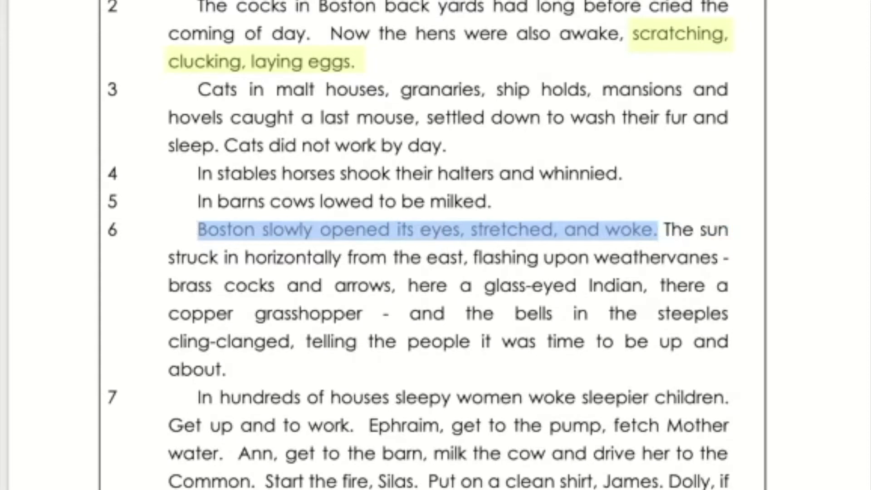
left_click(425, 229)
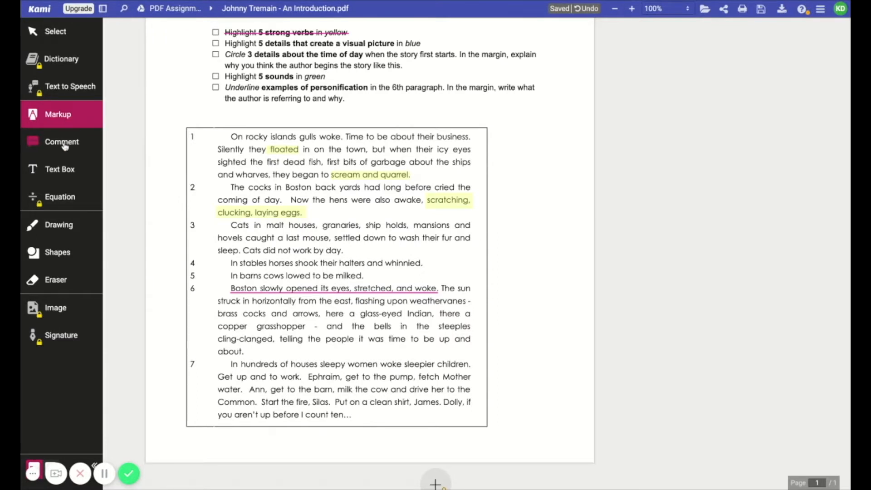
- Comment 'This is an example of personification.' on the Boston sentence
left_click(62, 141)
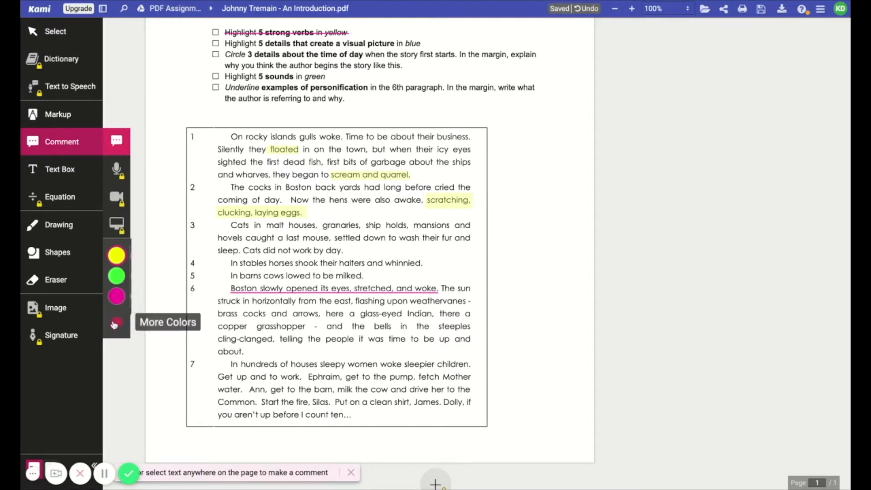
left_click(116, 323)
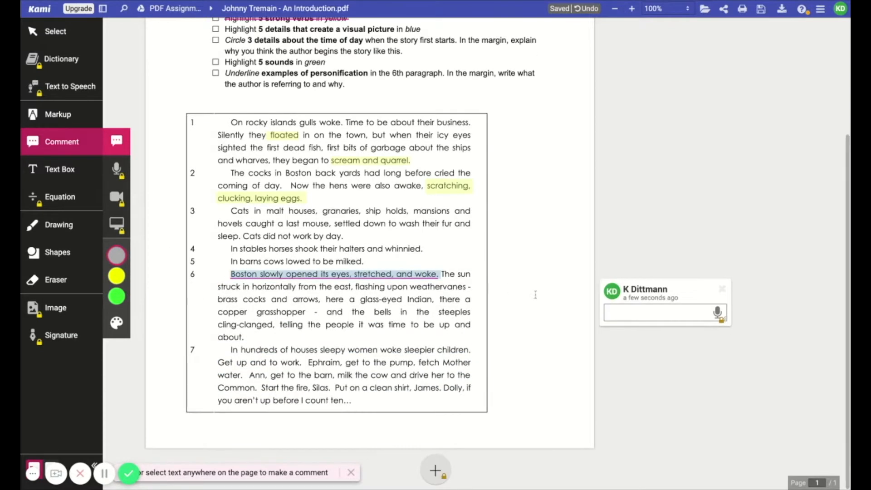
type("This is an")
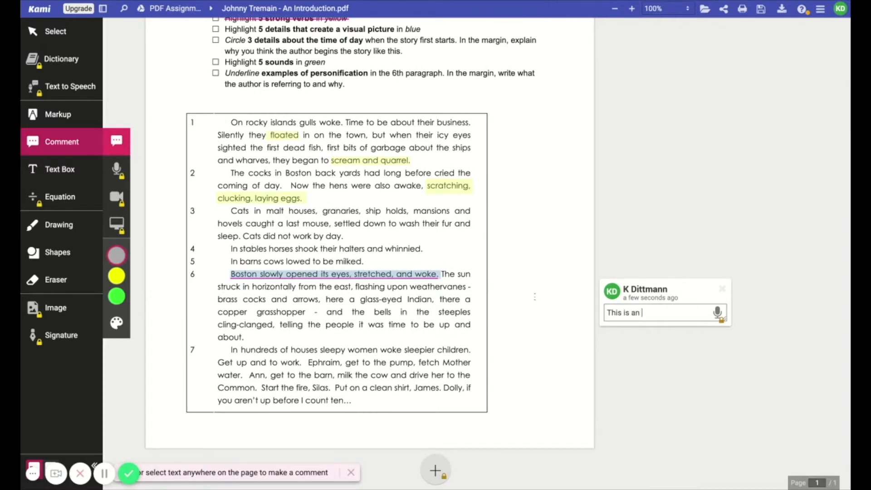
type("example of personification.")
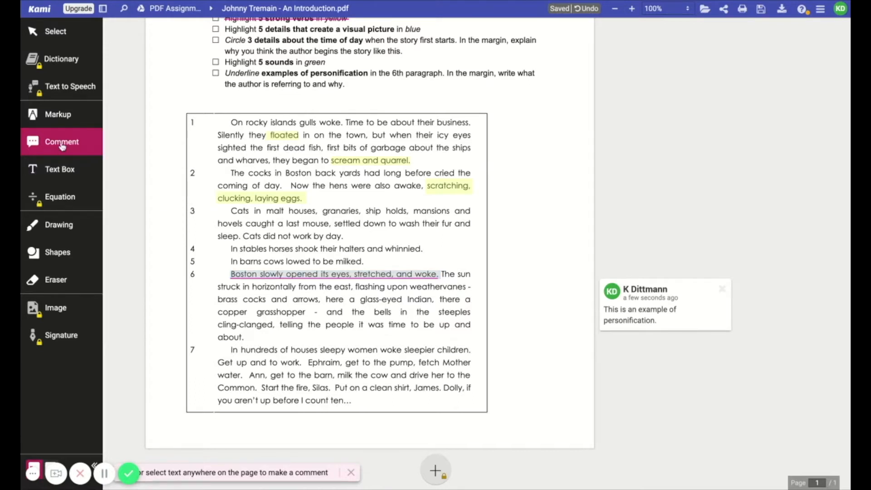
mouse_move(60, 169)
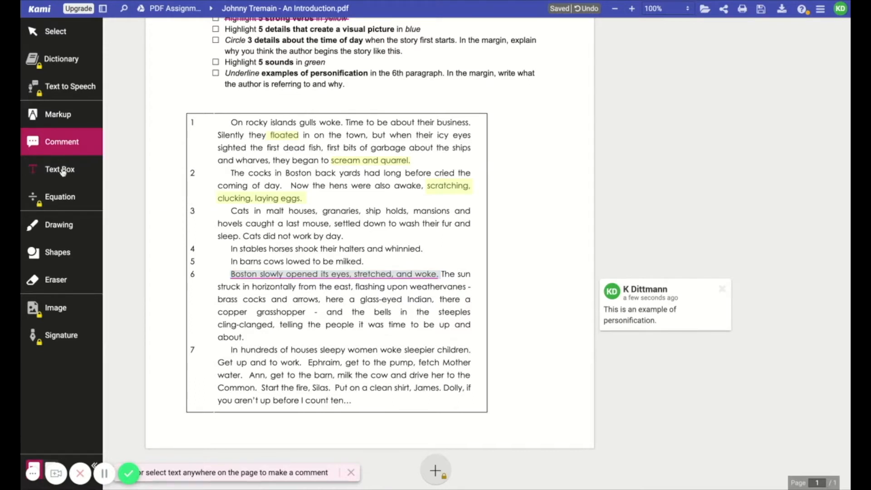
- Add a text box beside paragraph 6 reading 'The author is referring to morning.'
left_click(59, 168)
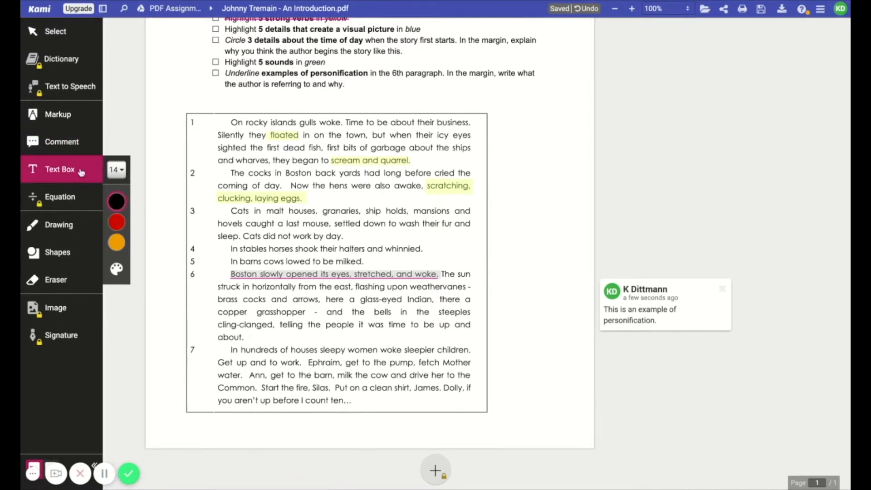
left_click(117, 201)
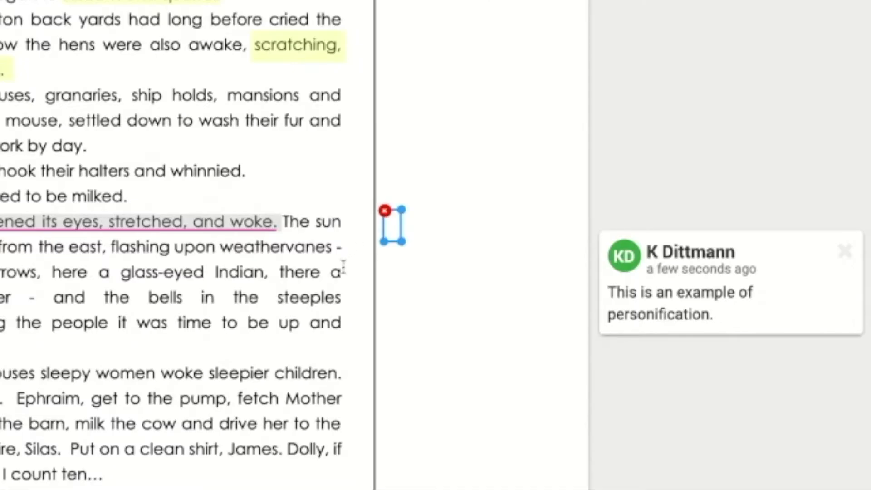
type("The author")
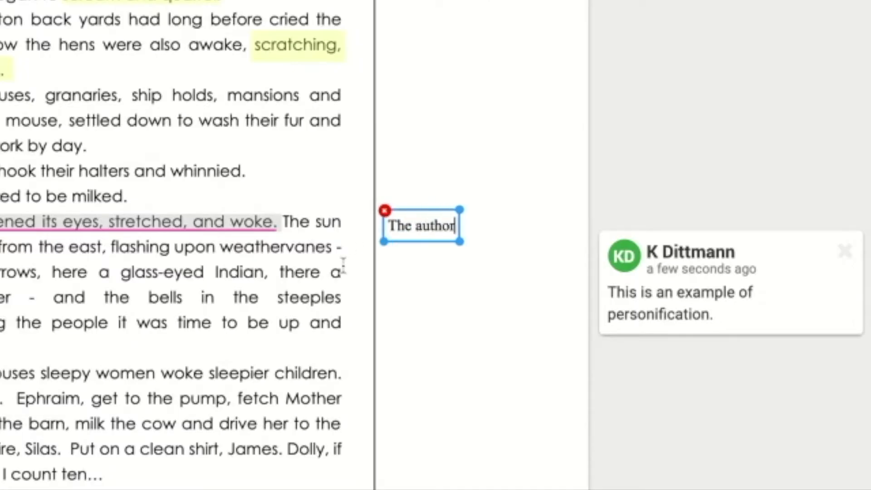
type("is referring to morn")
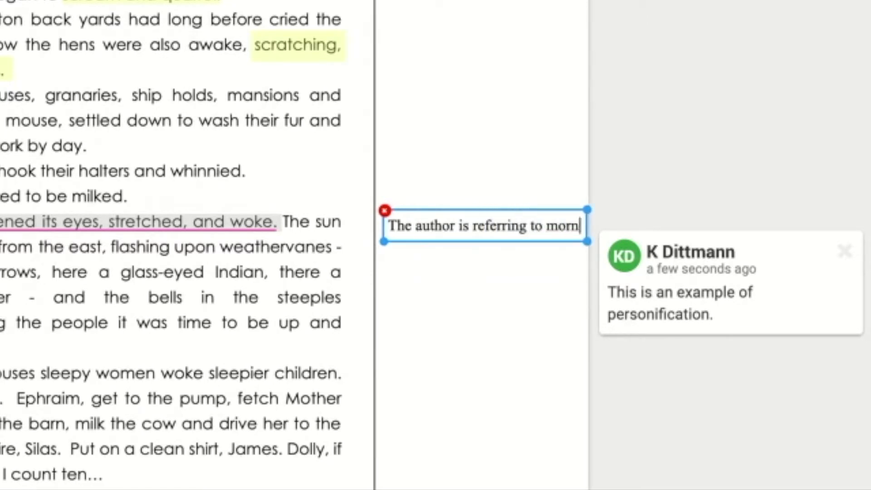
type("ing.")
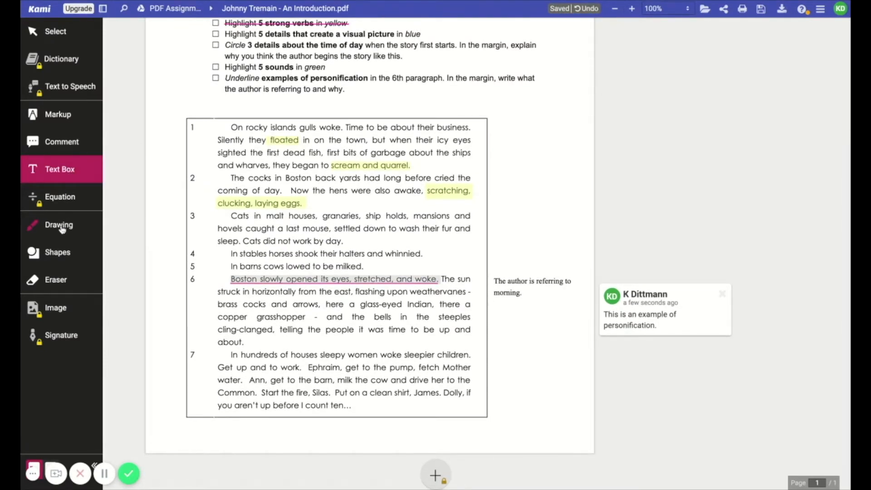
- Draw thickness-6 light blue strokes over 'icy eyes' and 'bits of garbage'
left_click(58, 224)
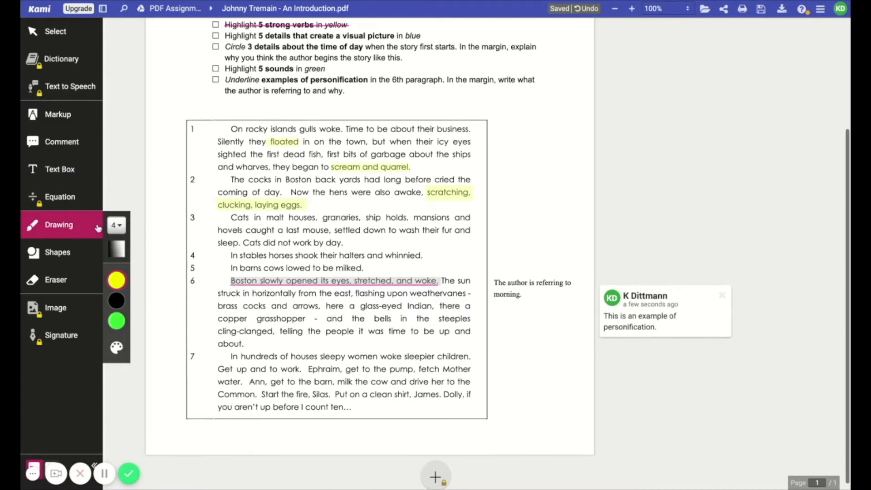
left_click(116, 224)
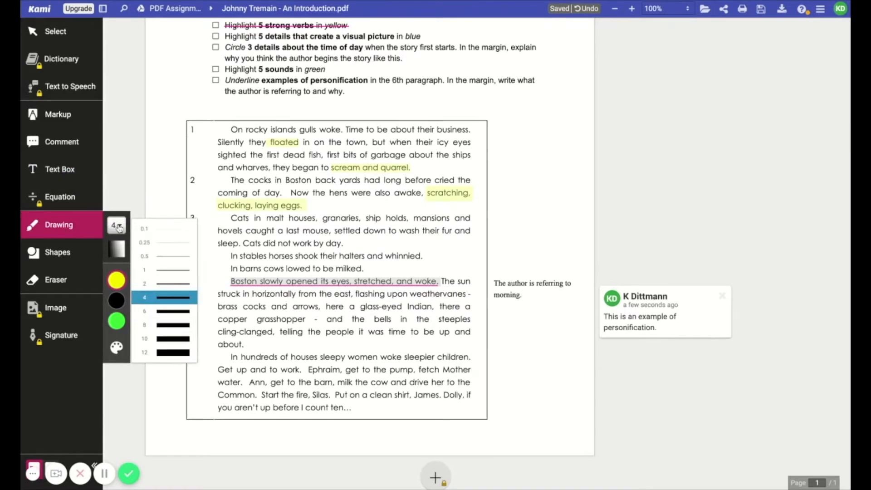
left_click(172, 311)
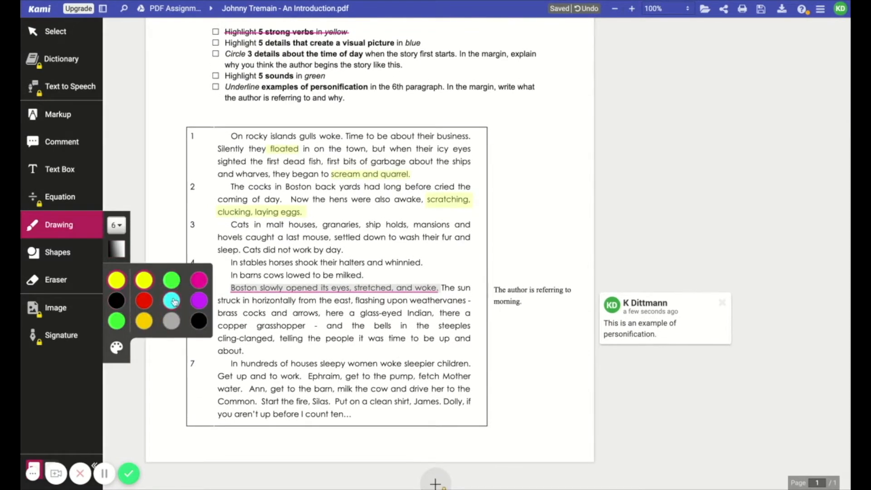
left_click(170, 300)
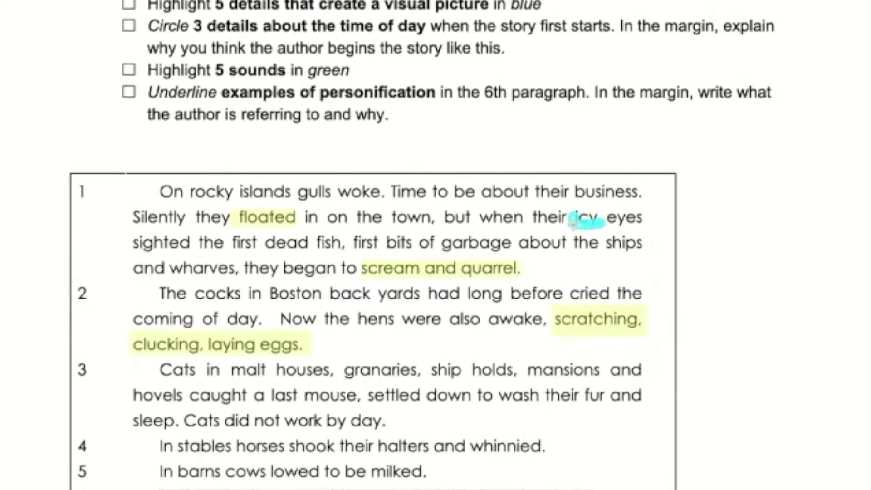
left_click_drag(572, 217, 641, 217)
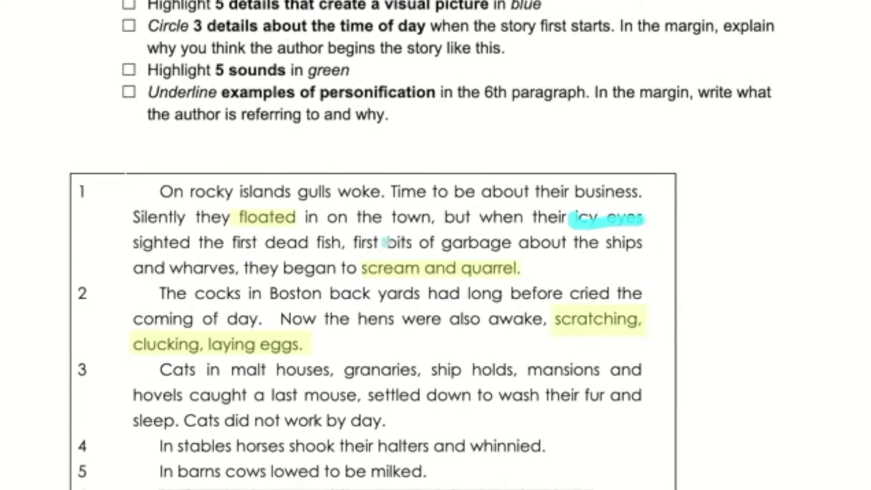
left_click_drag(383, 242, 514, 242)
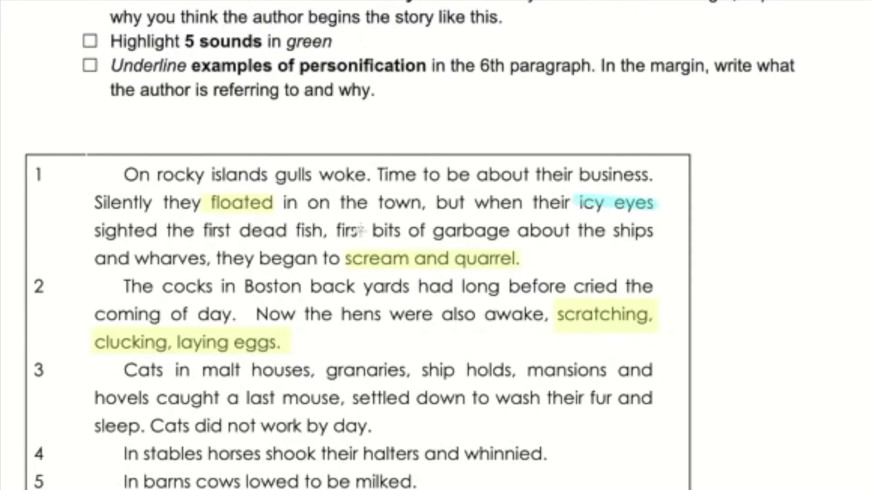
left_click_drag(371, 230, 511, 230)
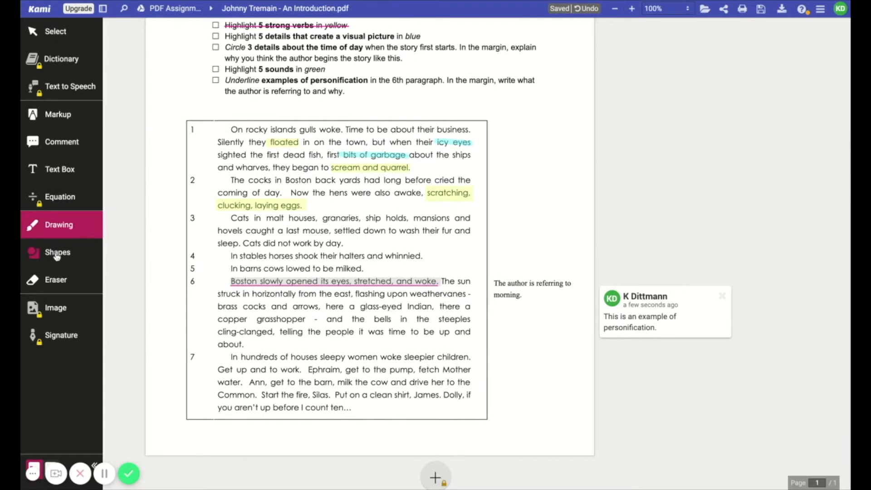
- Circle 'sun' and 'horizontally from the east' with thin green ellipse outlines
left_click(57, 252)
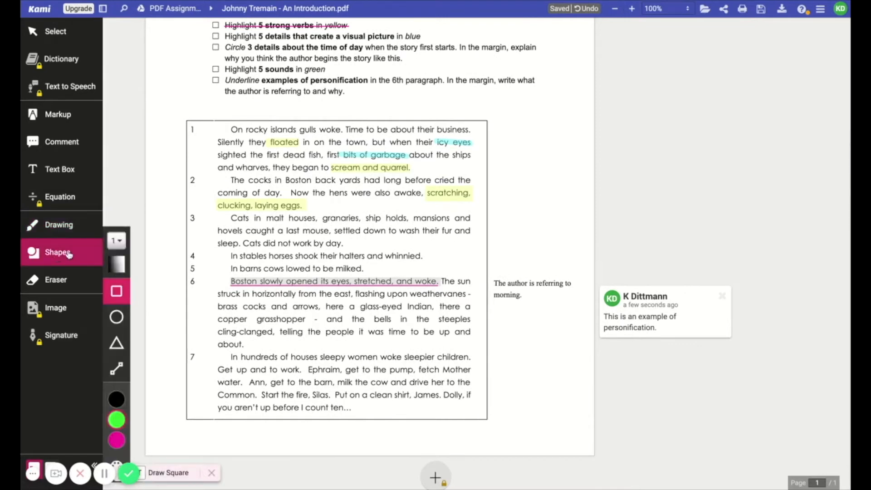
left_click(115, 240)
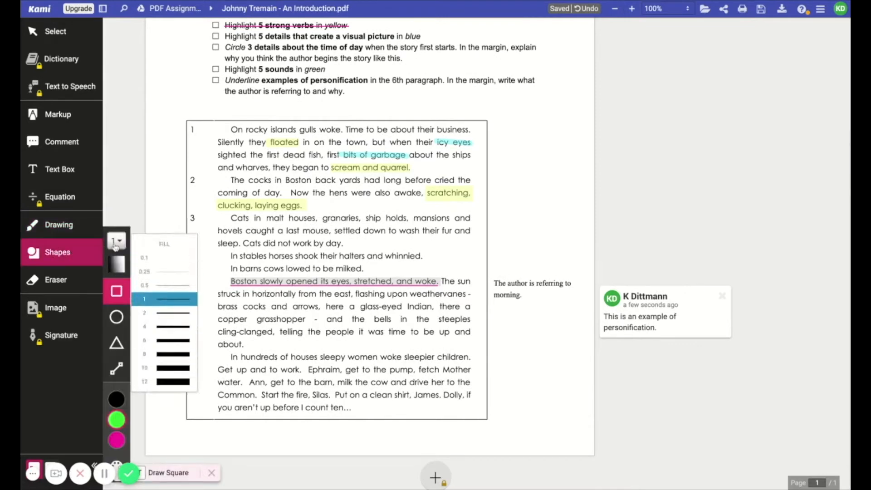
left_click(117, 265)
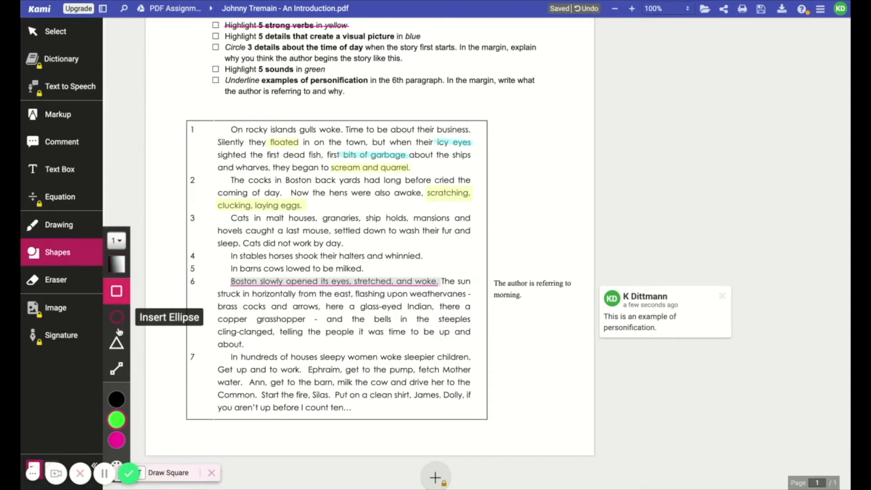
mouse_move(116, 368)
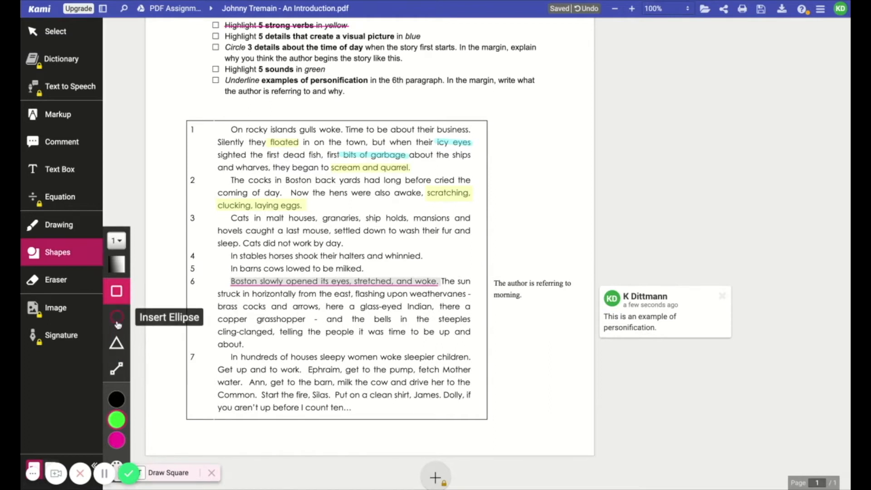
left_click(117, 317)
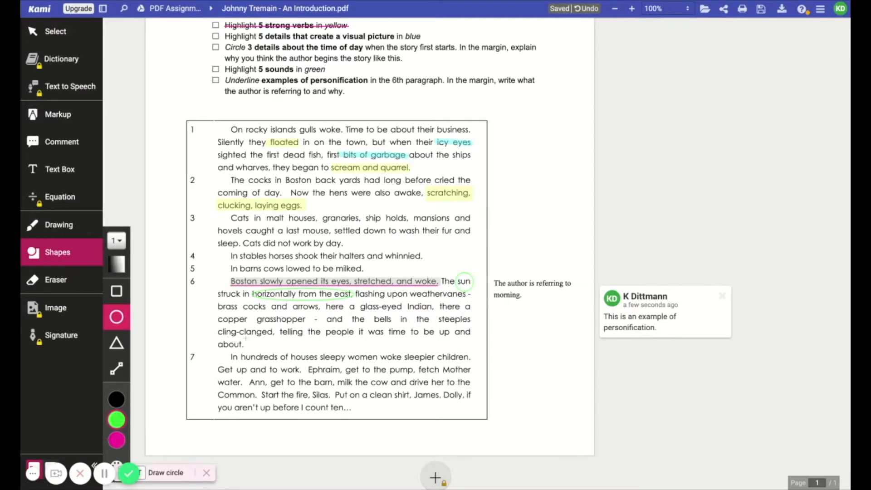
left_click(116, 369)
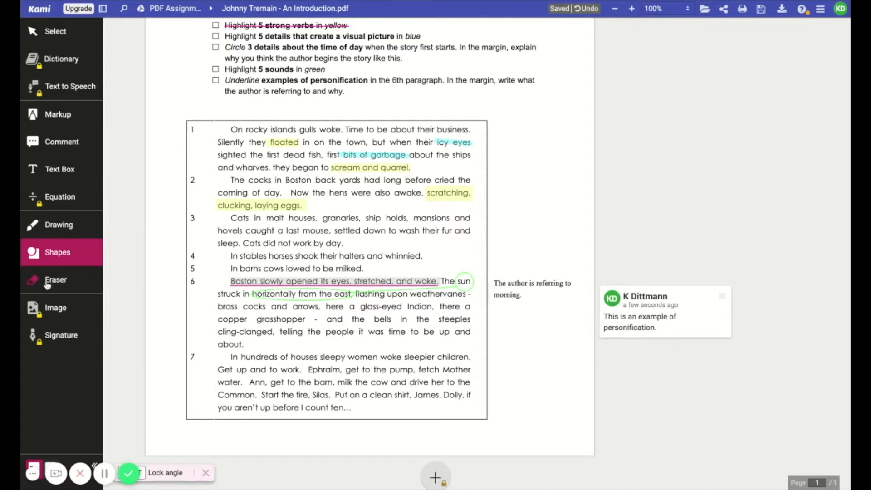
- Switch to the Eraser tool to clear paragraph 2's yellow highlights
left_click(55, 279)
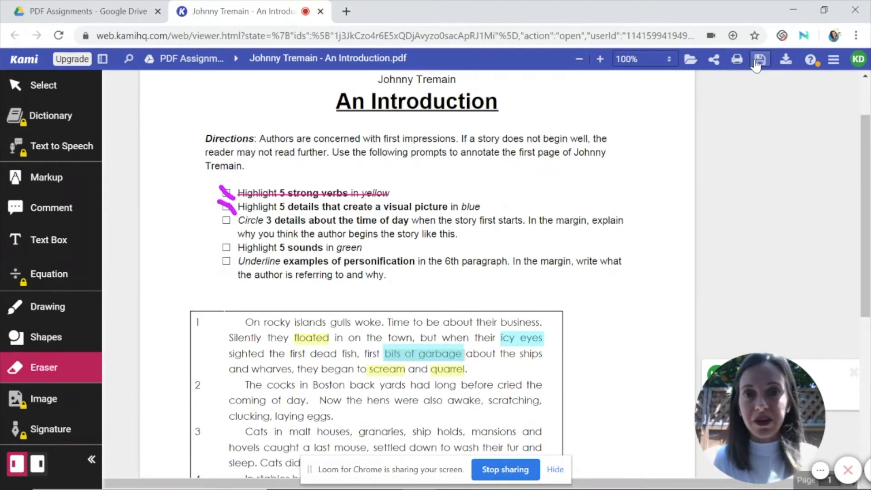
- Save the 21 pending annotation changes to Google Drive with Save Now
left_click(760, 59)
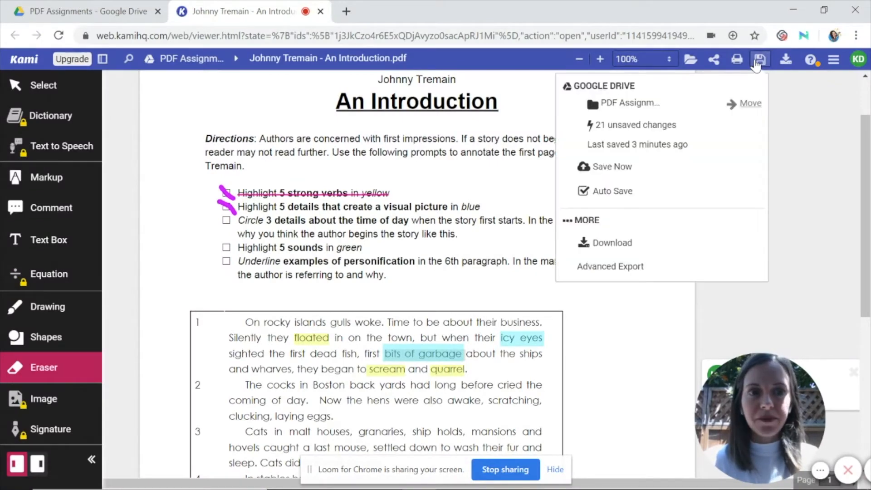
mouse_move(630, 161)
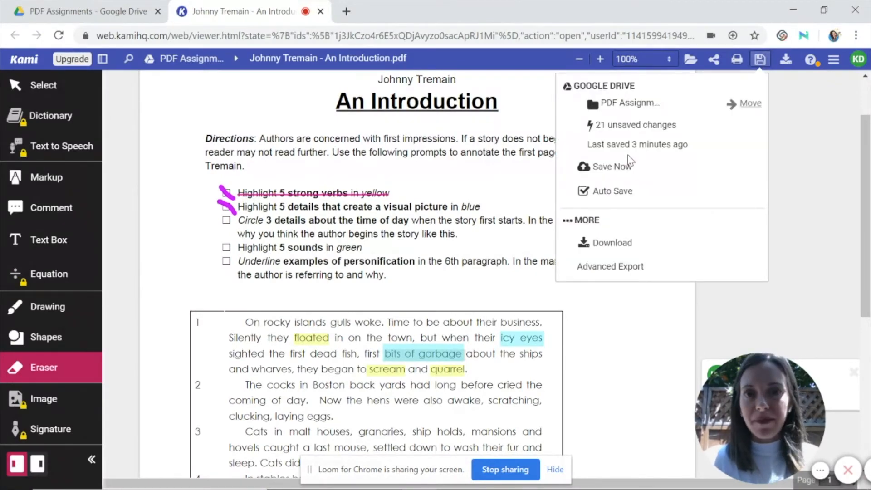
left_click(613, 166)
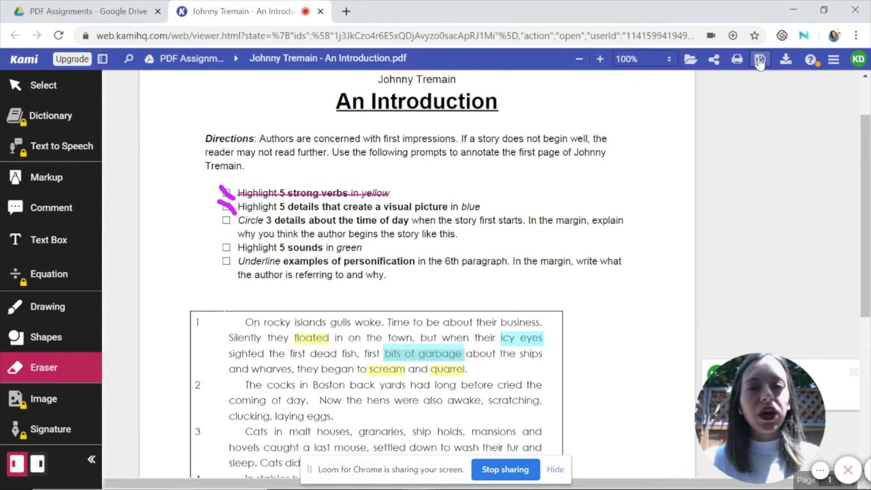
mouse_move(785, 59)
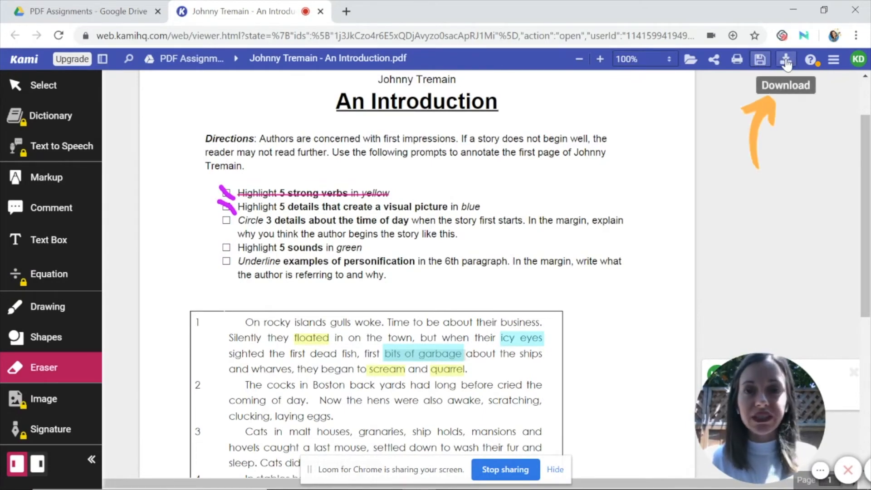
- Export the PDF with all annotations to Google Drive under the student's name
left_click(785, 59)
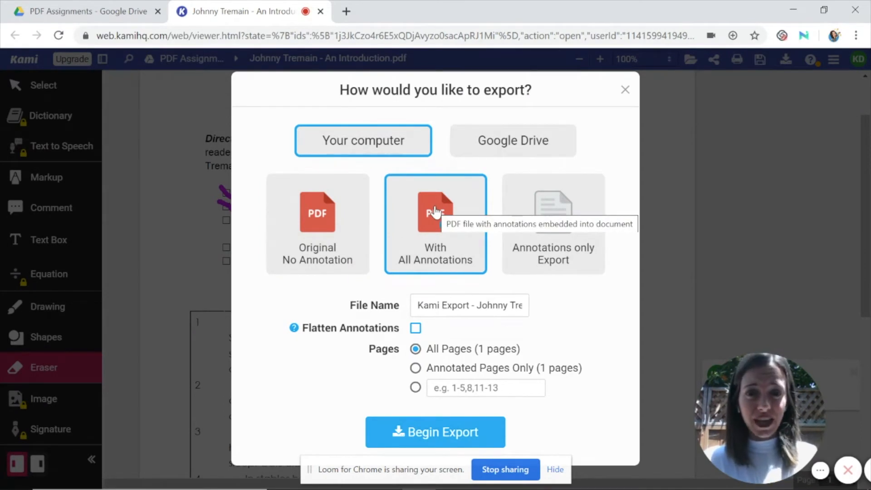
mouse_move(393, 156)
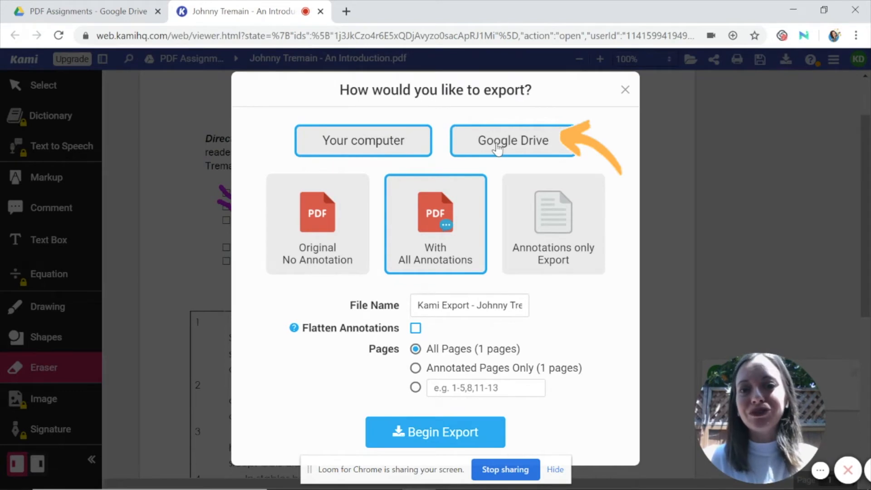
left_click(512, 141)
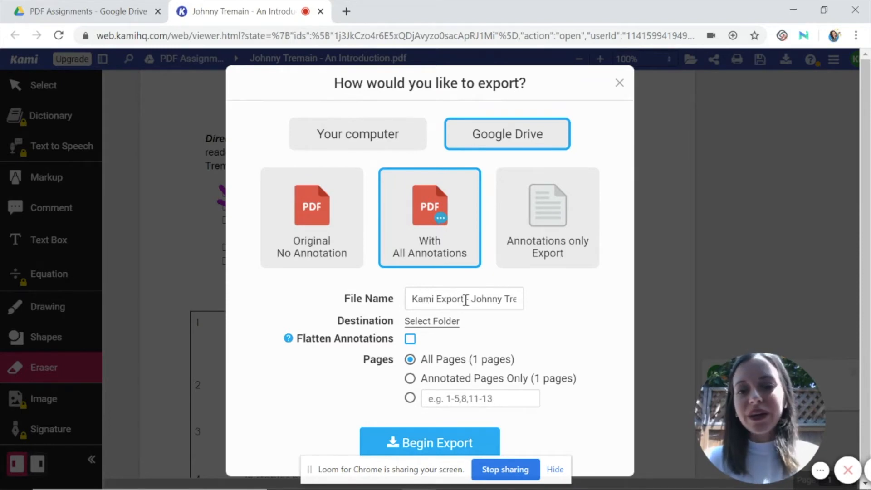
double_click(437, 299)
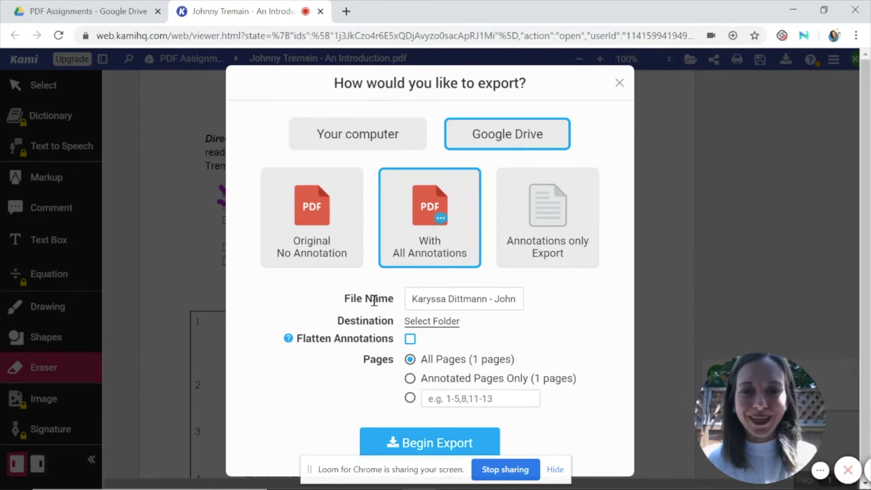
left_click(492, 298)
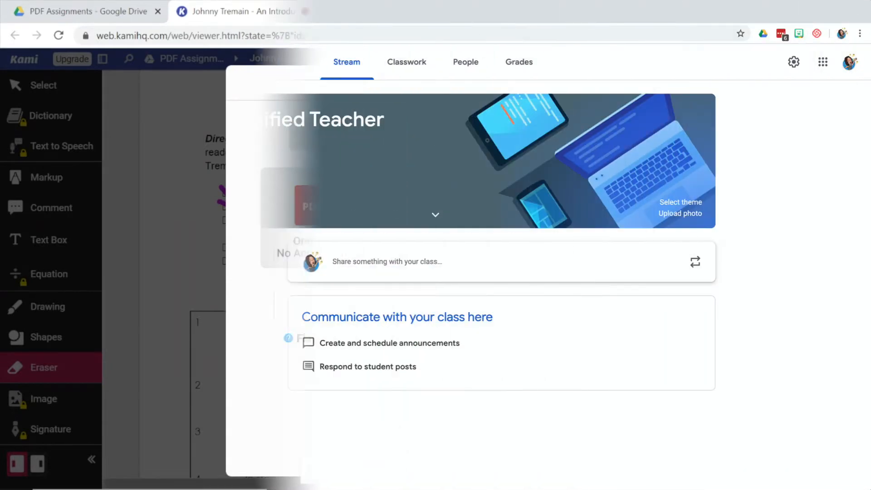
- Create a new assignment from The Technified Teacher class's Classwork page
left_click(239, 11)
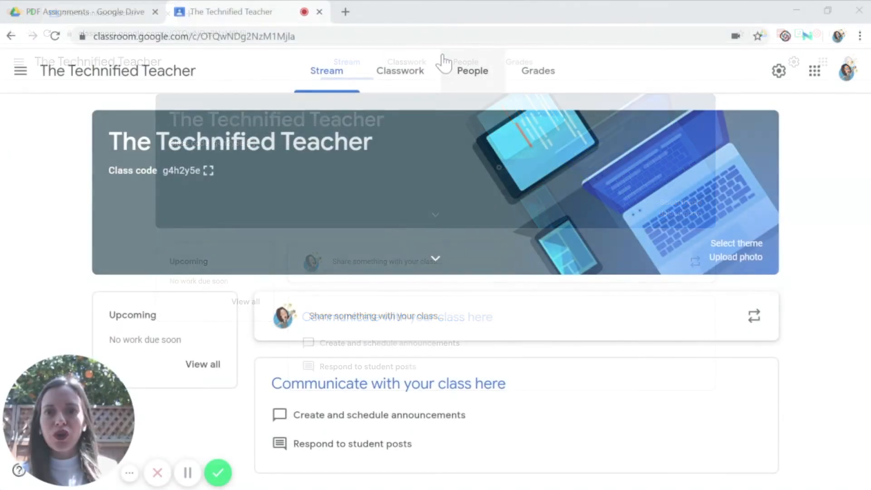
left_click(400, 70)
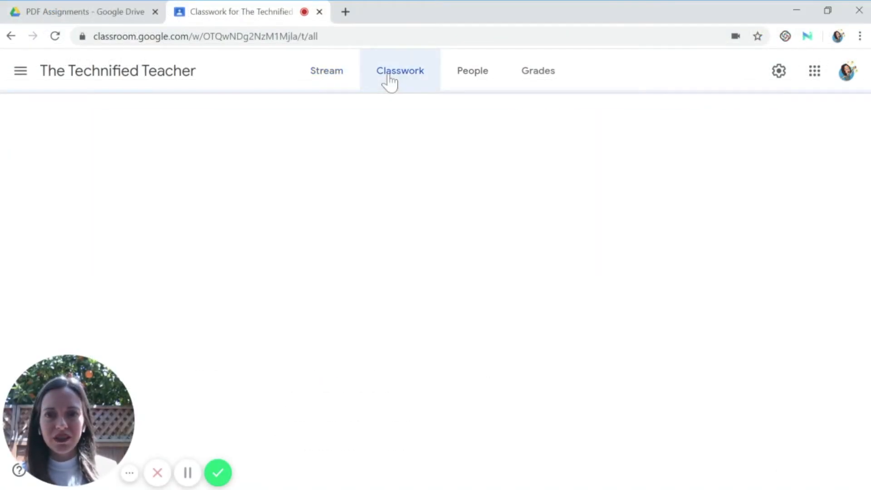
left_click(399, 71)
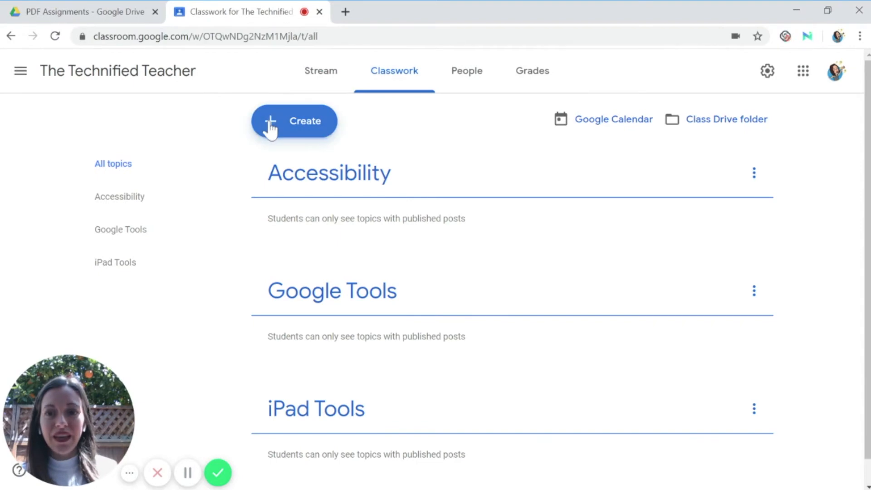
left_click(294, 121)
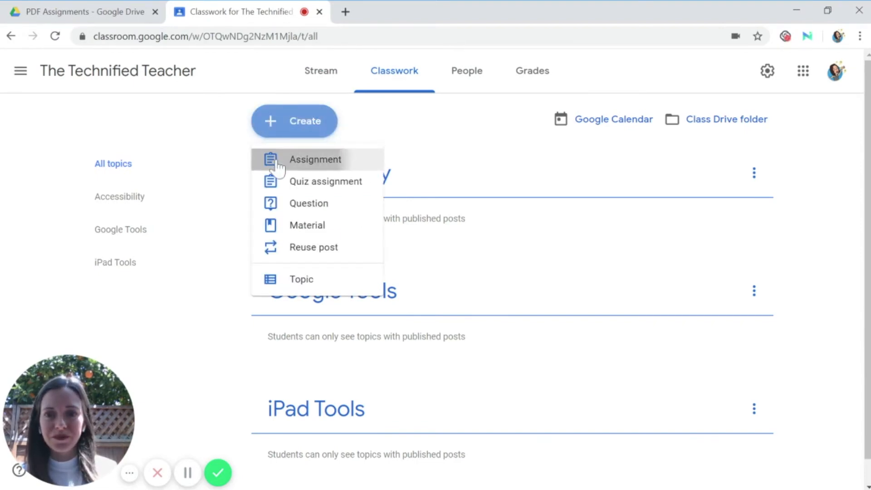
left_click(314, 159)
type("Johnny Tremain Close Reading")
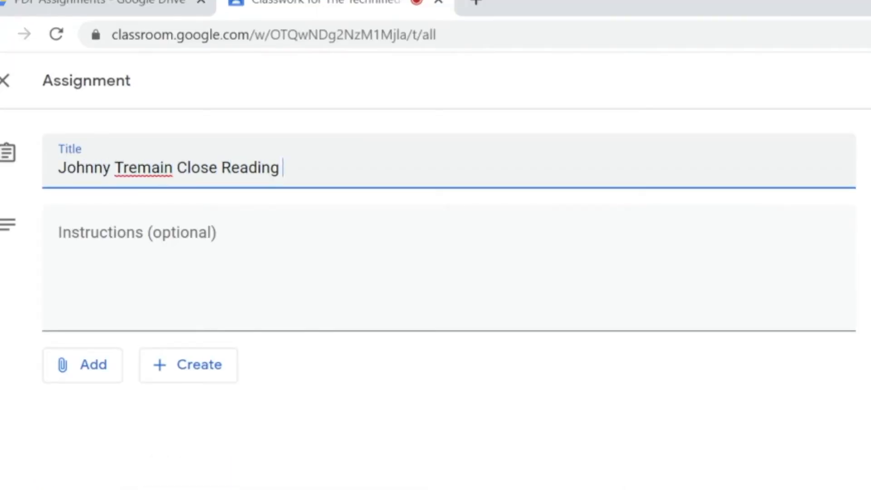
- Enter instructions 'Complete this PDF' and choose to attach from Google Drive
type("Complete this PDF")
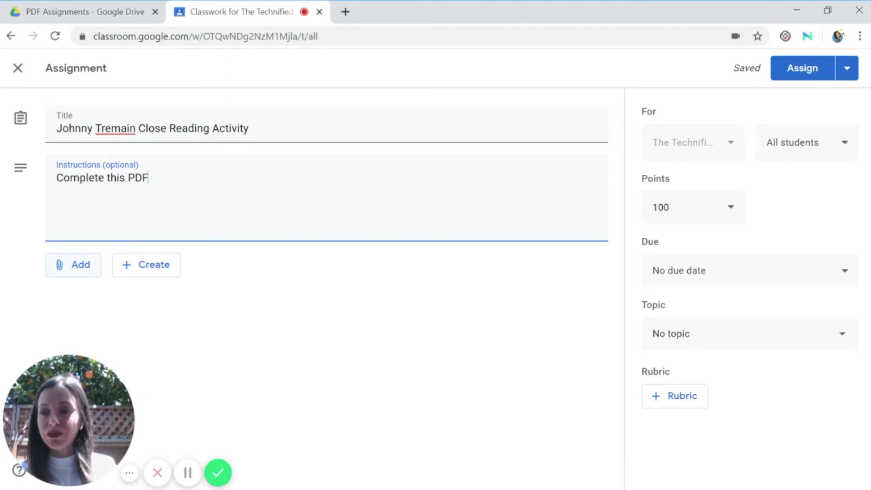
left_click(73, 264)
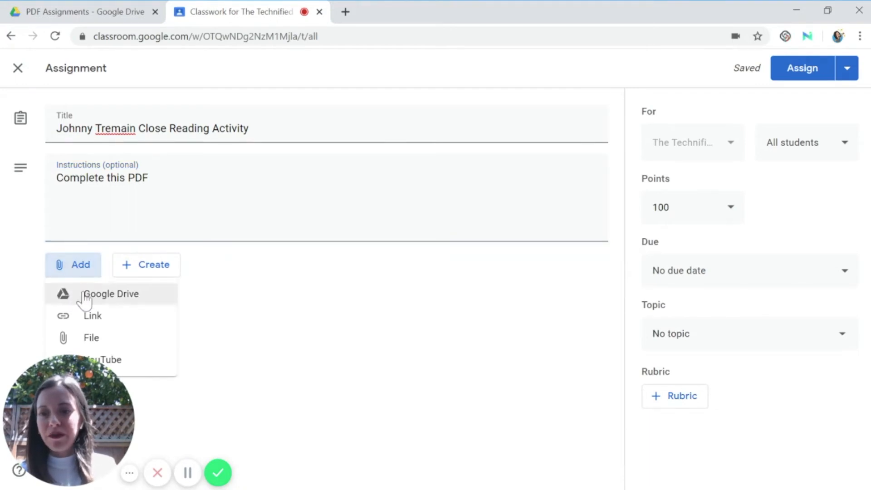
left_click(111, 294)
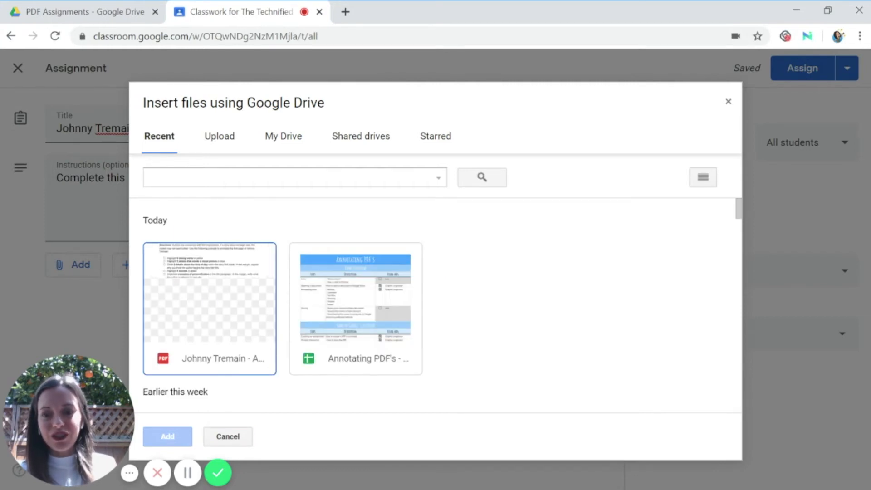
- Attach Johnny Tremain - An Introduction.pdf from My Drive › The Technified Teacher › Materials › PDF Assignments
left_click(283, 136)
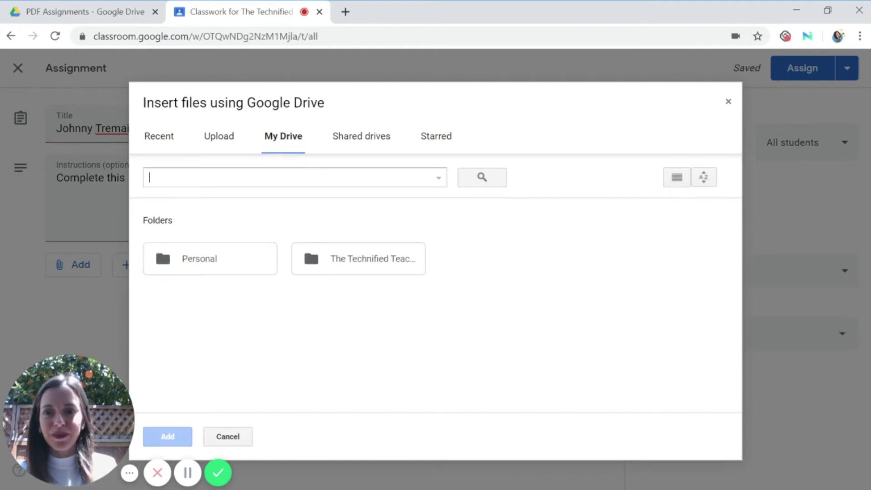
left_click(357, 258)
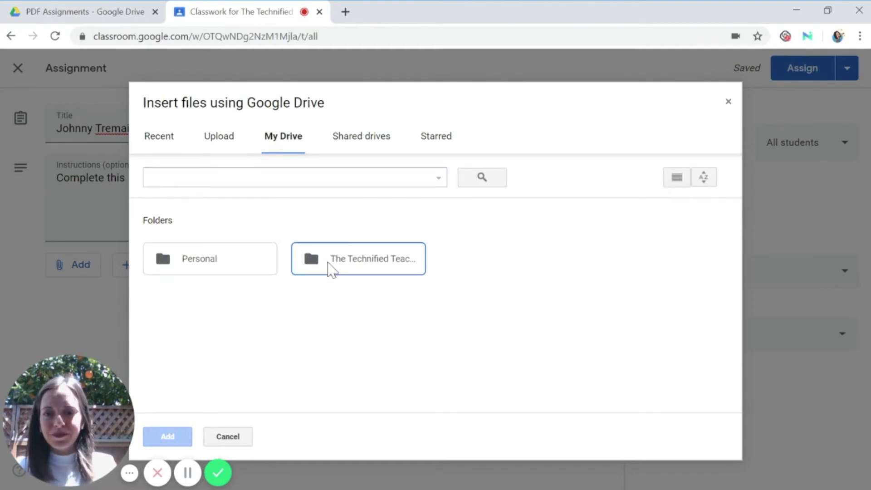
double_click(358, 258)
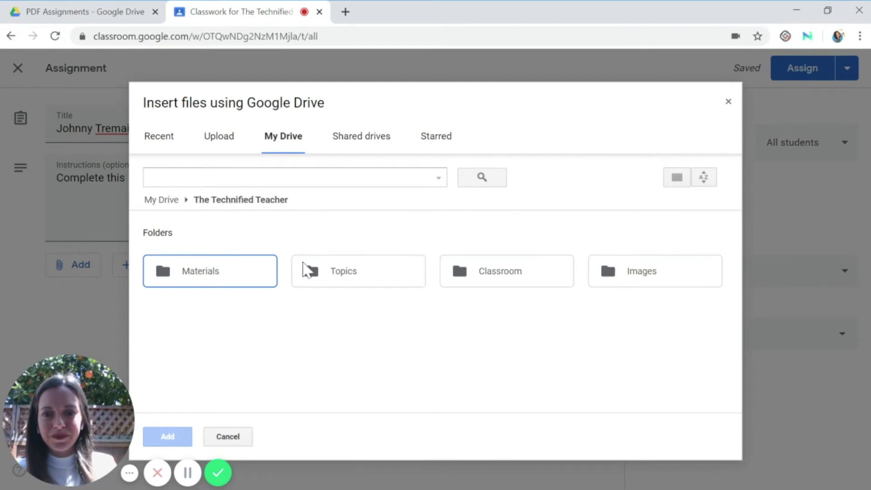
double_click(209, 270)
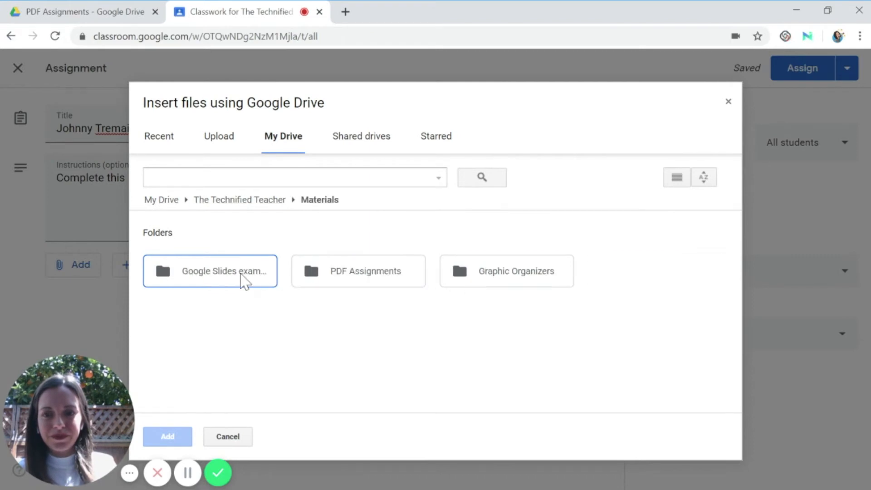
double_click(357, 271)
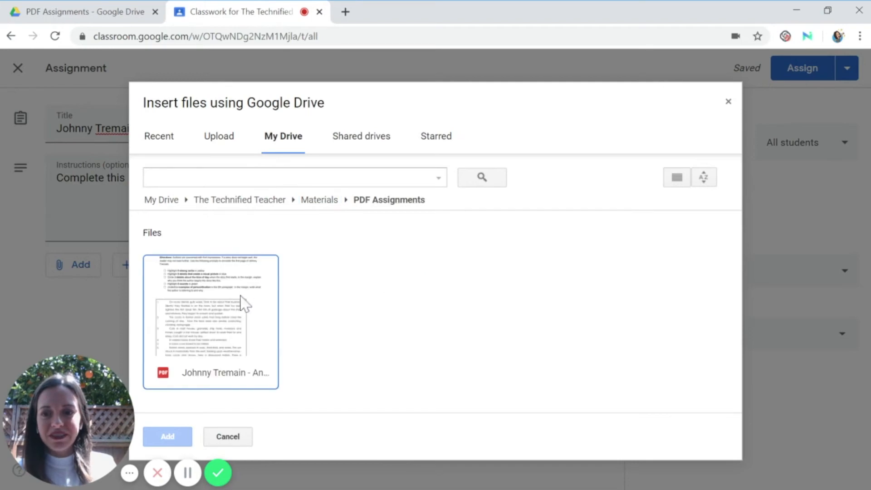
left_click(211, 311)
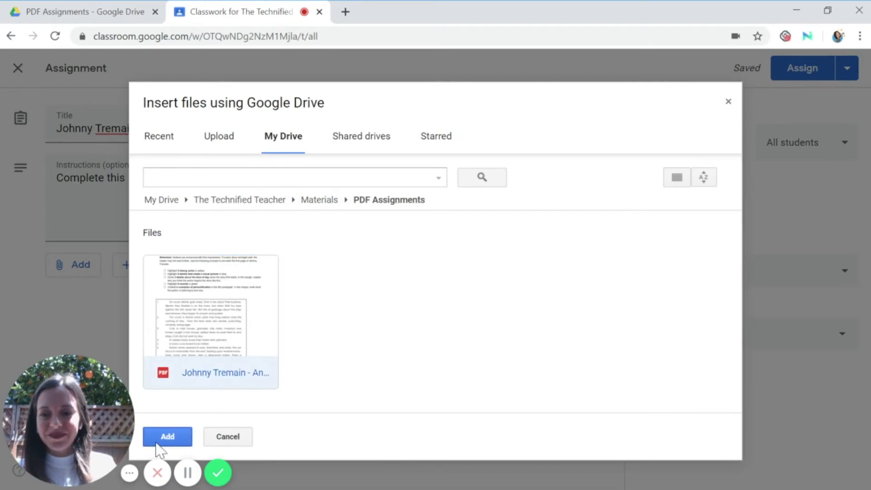
left_click(167, 436)
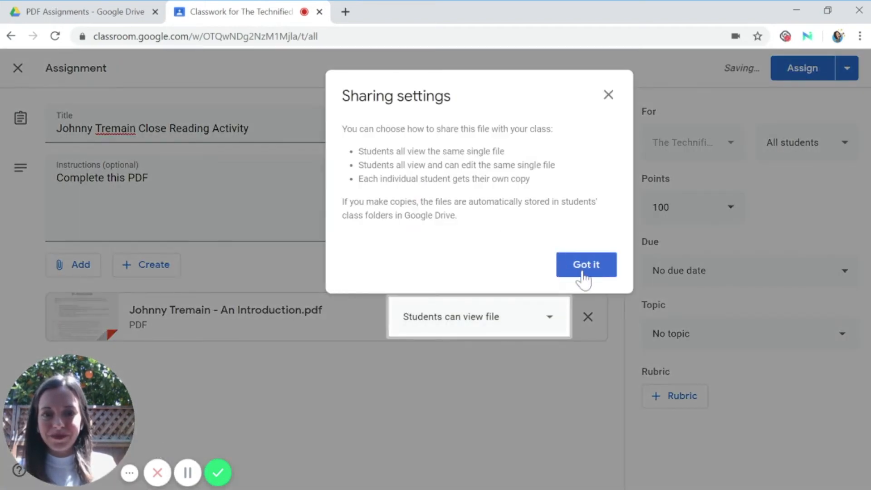
- Dismiss the sharing notice and set the PDF to 'Make a copy for each student'
left_click(585, 264)
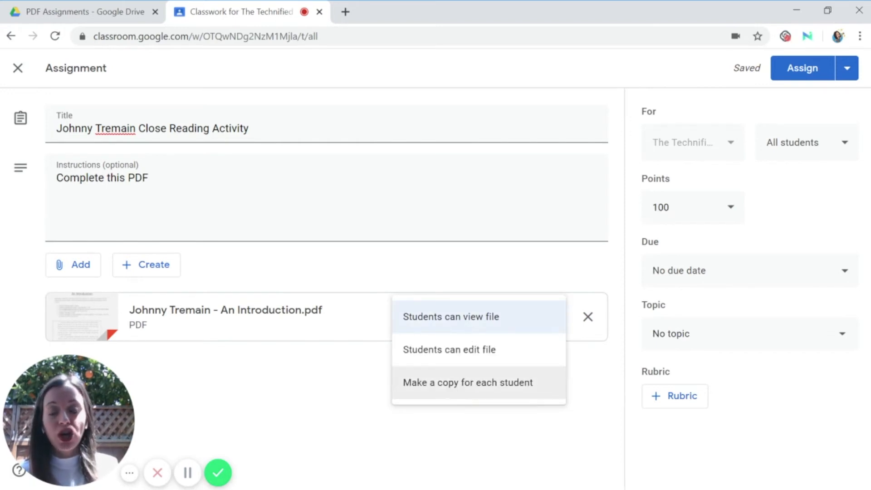
mouse_move(449, 349)
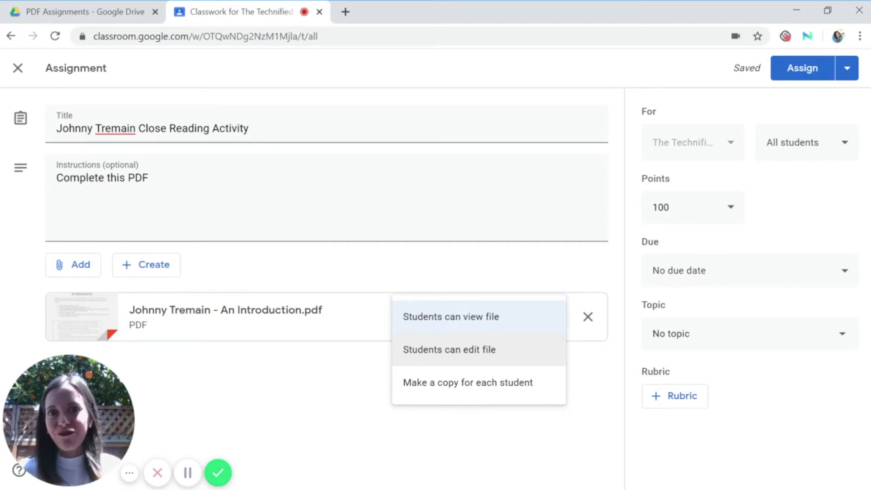
mouse_move(446, 397)
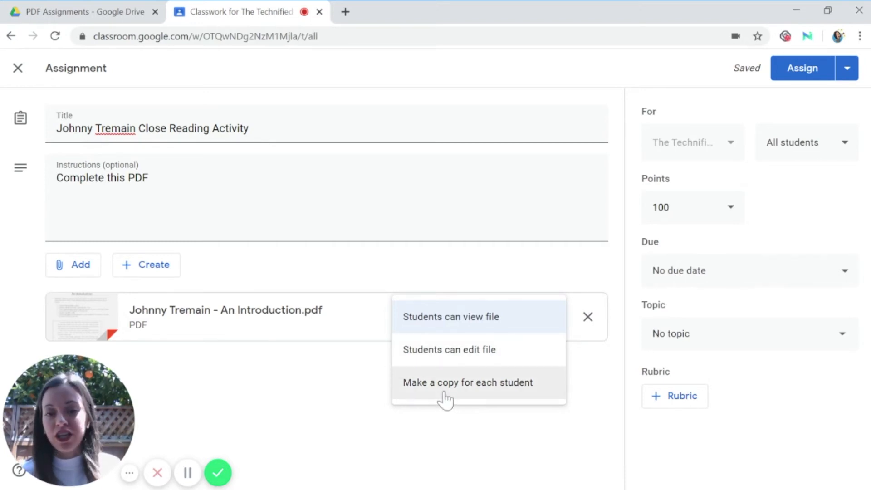
left_click(468, 382)
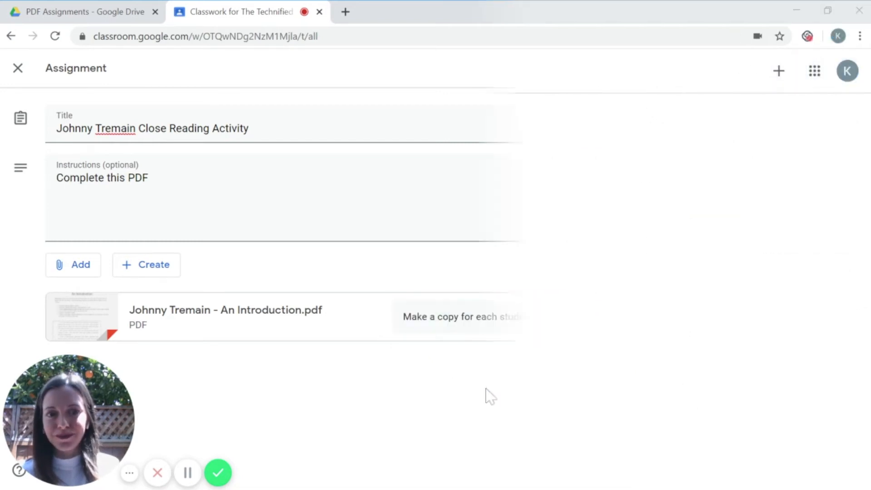
- Switch to Student View and open The Technified Teacher class's Classwork
left_click(18, 68)
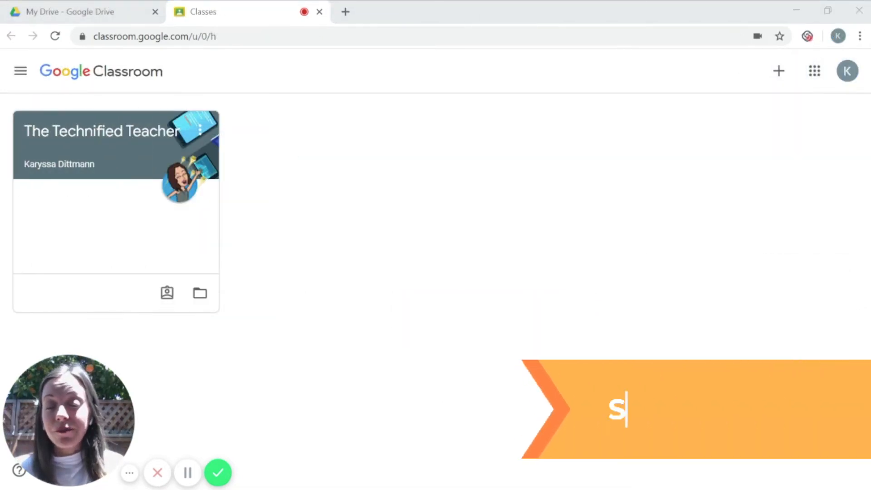
type("tudent View")
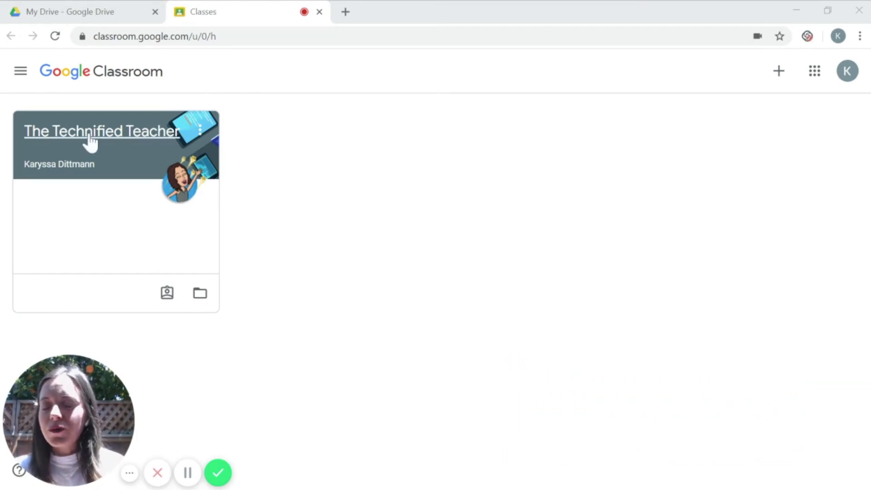
left_click(101, 131)
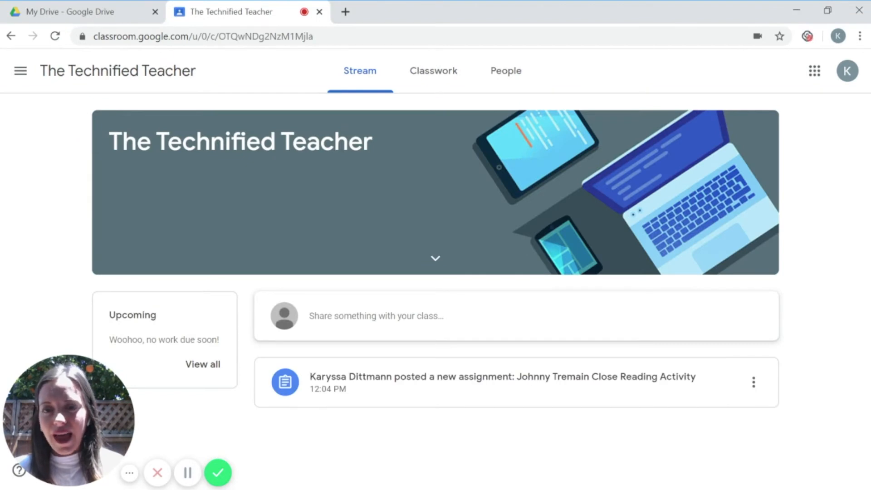
left_click(433, 71)
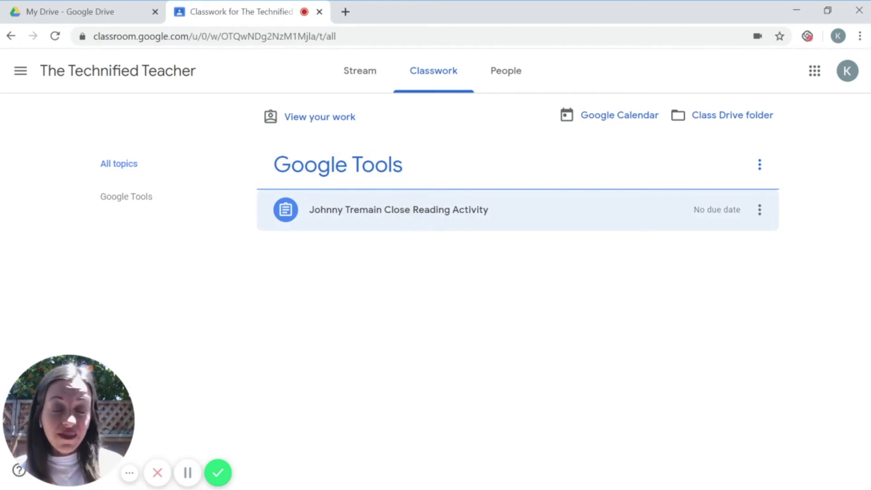
- Expand the Johnny Tremain Close Reading Activity, preview its PDF, then go to Drive
left_click(398, 209)
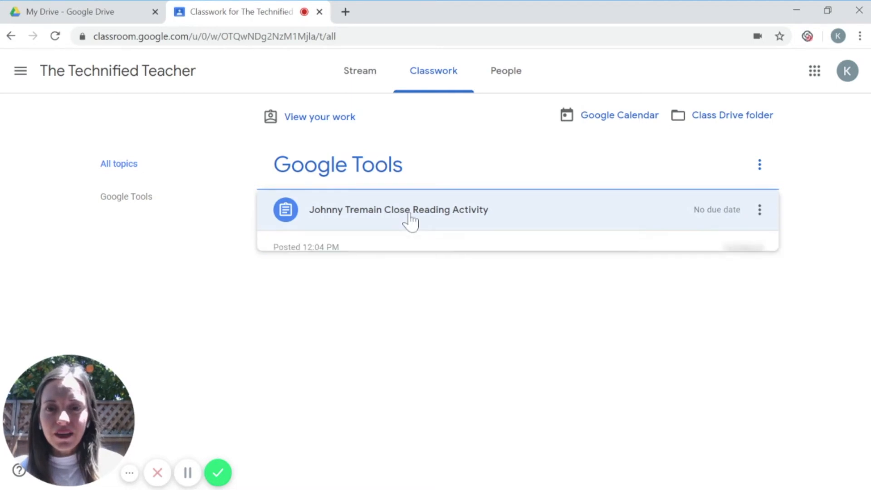
left_click(397, 210)
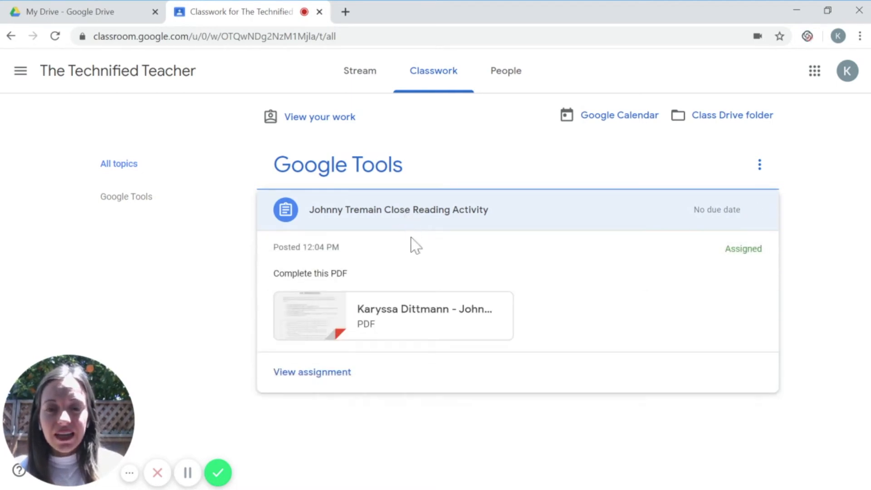
mouse_move(424, 308)
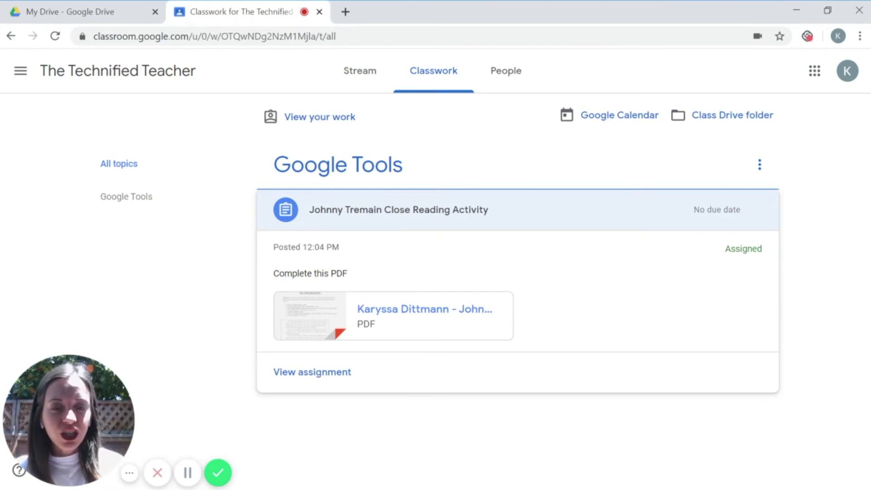
mouse_move(413, 317)
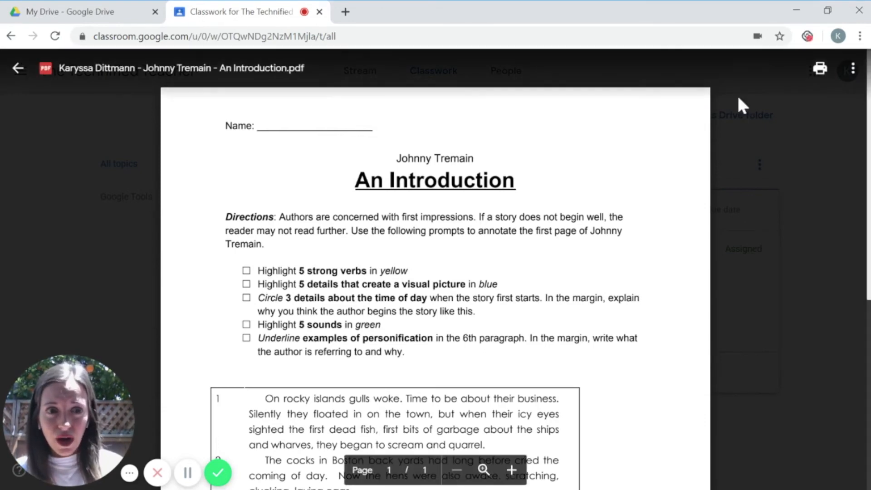
left_click(72, 10)
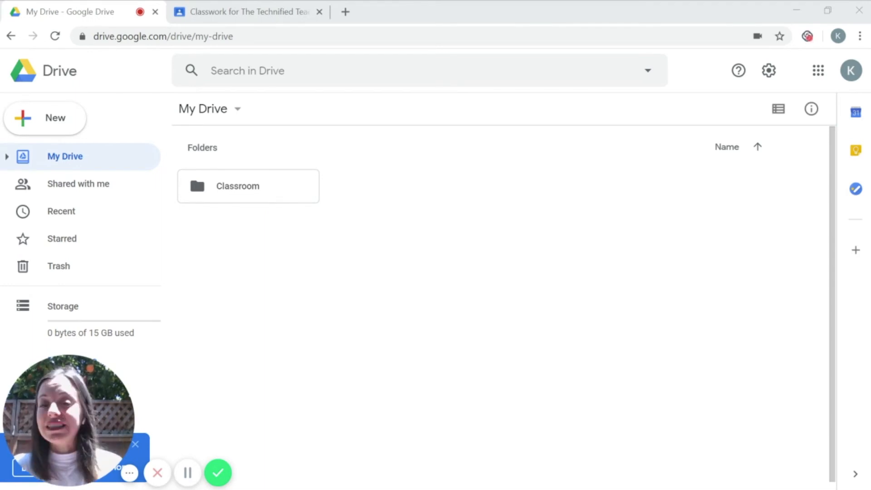
- Open Classroom › The Technified Teacher in Drive and right-click the Johnny Tremain PDF
left_click(248, 185)
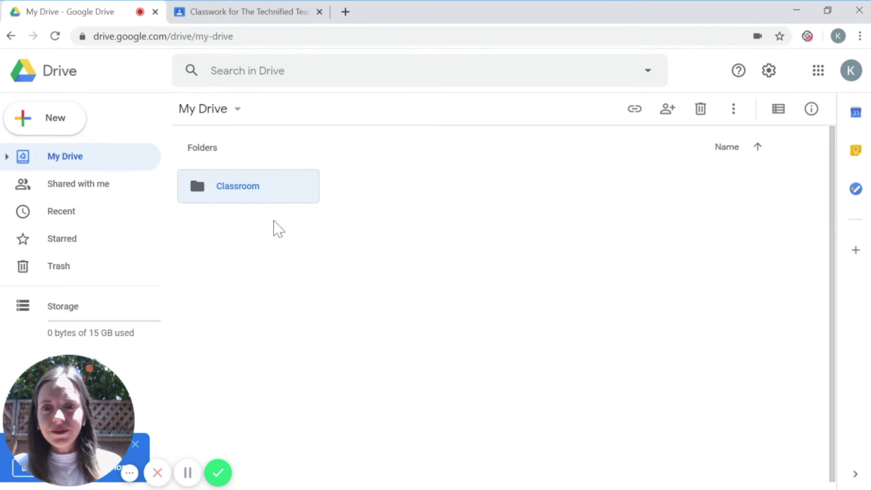
double_click(237, 185)
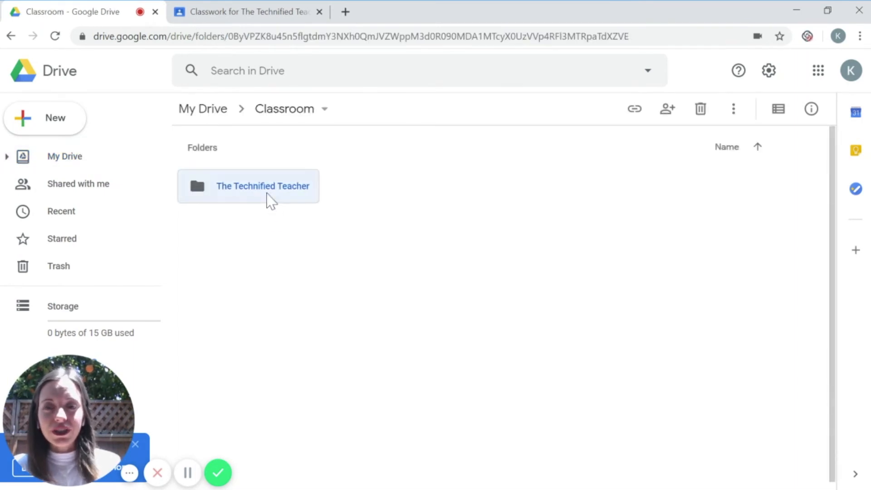
double_click(248, 185)
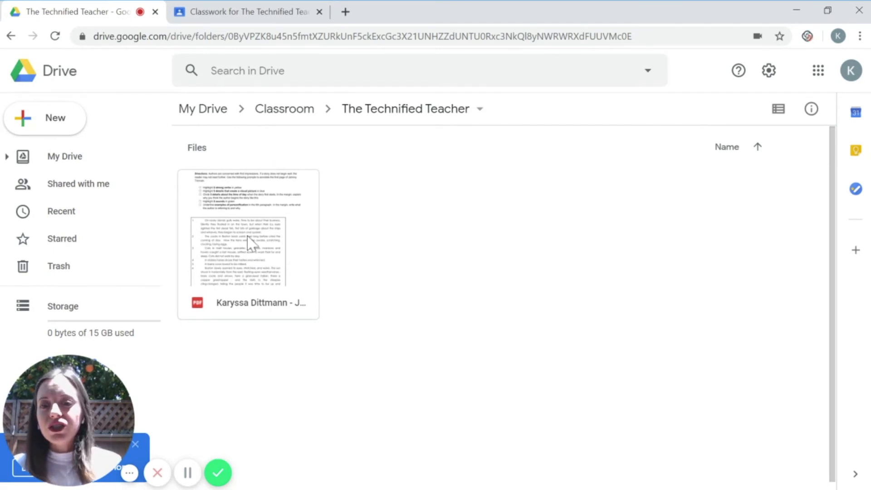
right_click(247, 244)
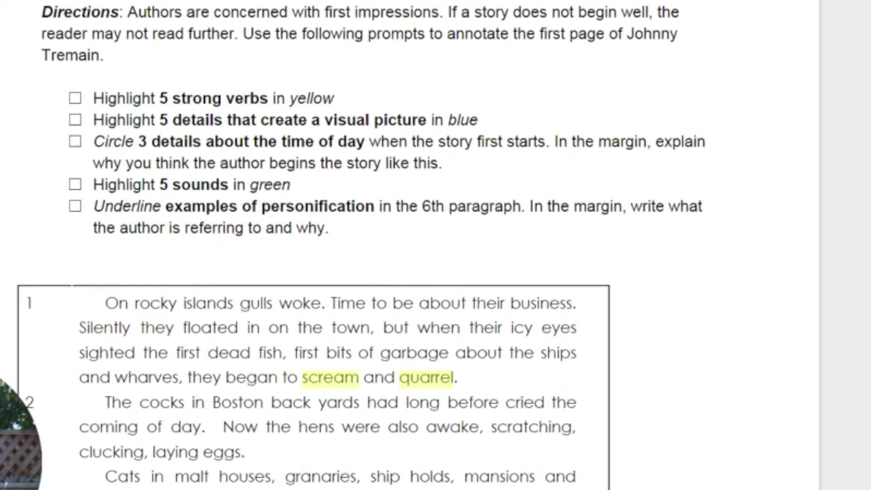
- Add the margin note 'This is showing that it is now morning.' beside paragraph 6
scroll("down", 3)
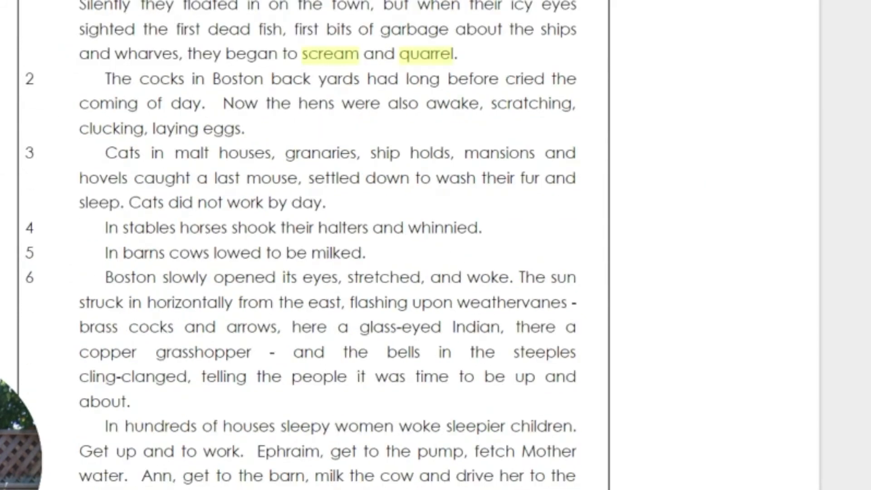
type("This is")
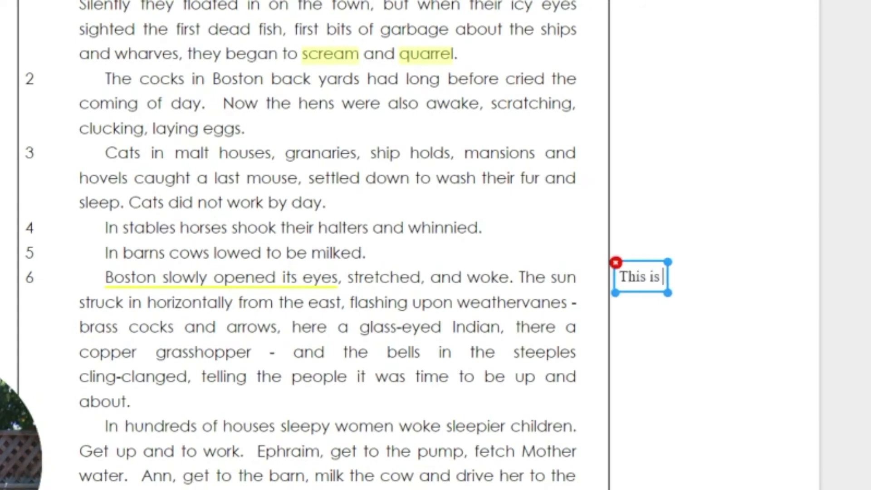
type("showing that it is no")
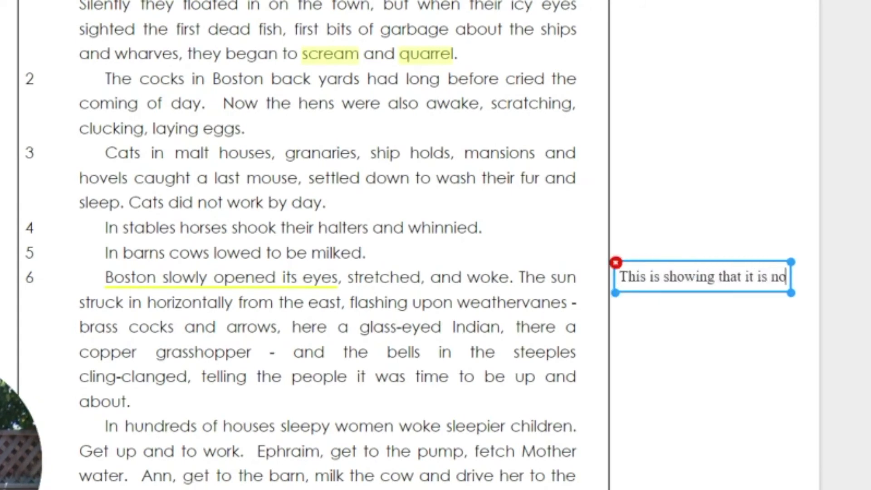
type("morning.")
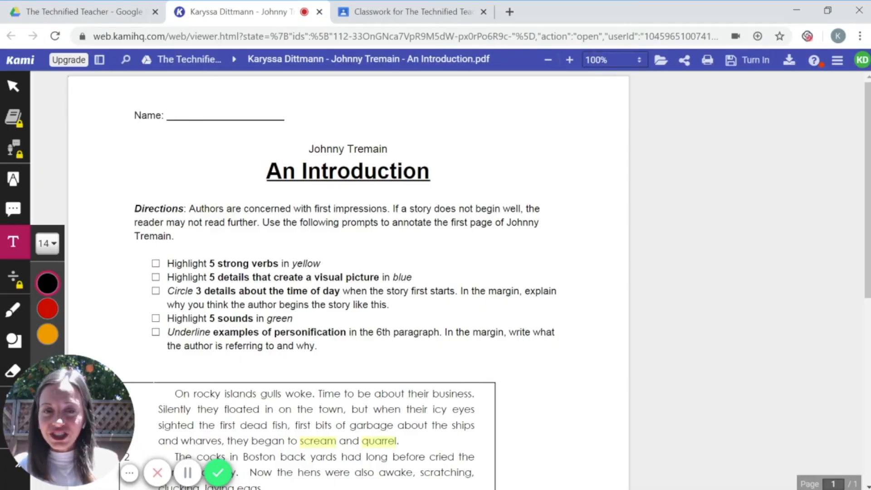
- Save the student's annotated Johnny Tremain copy to Drive using Save Now
left_click(746, 60)
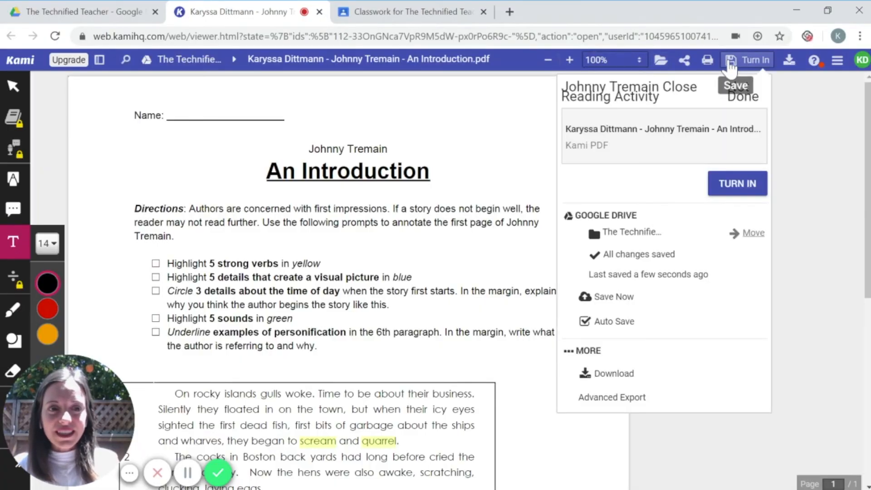
left_click(613, 296)
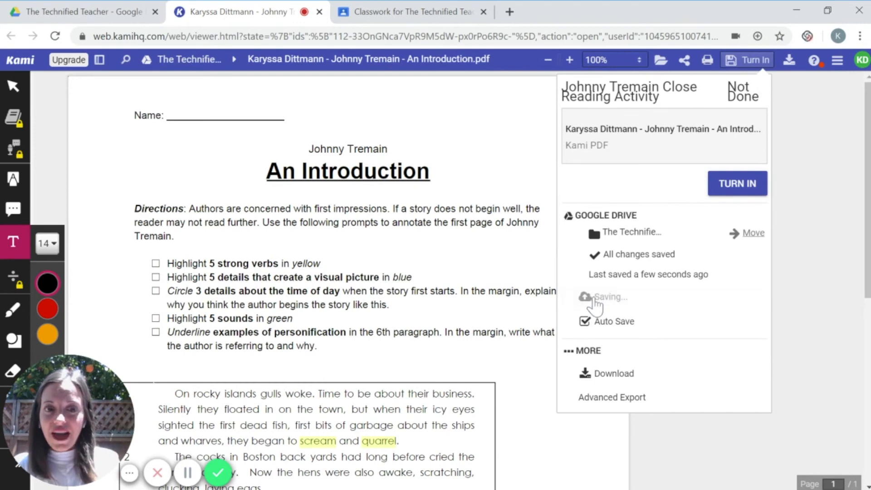
mouse_move(658, 311)
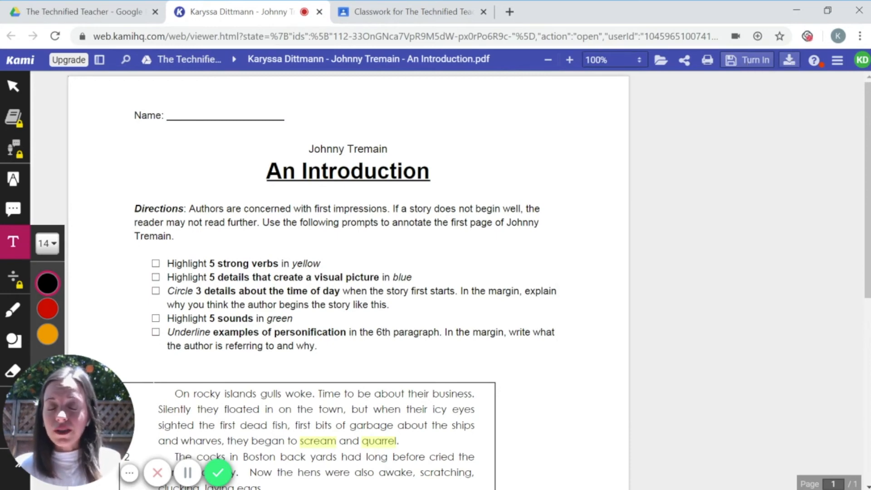
- Export the fully annotated PDF to Google Drive as 'Finished', then open My Drive
left_click(788, 60)
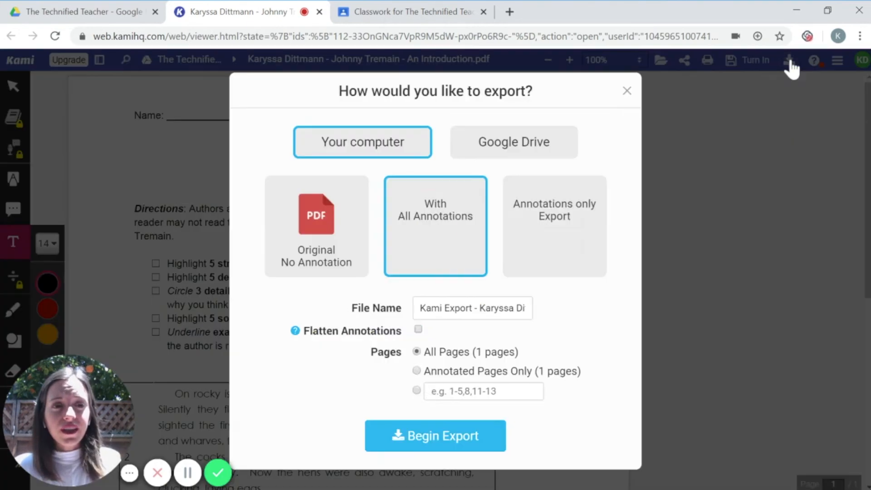
left_click(506, 141)
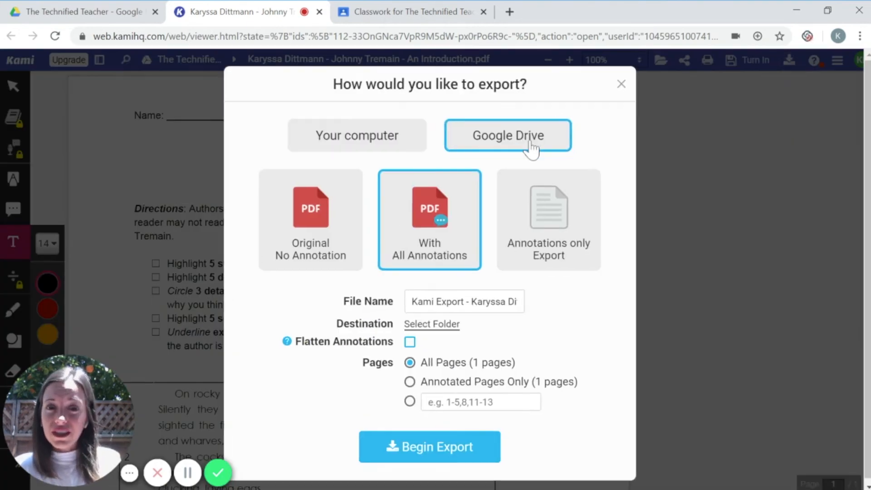
mouse_move(457, 298)
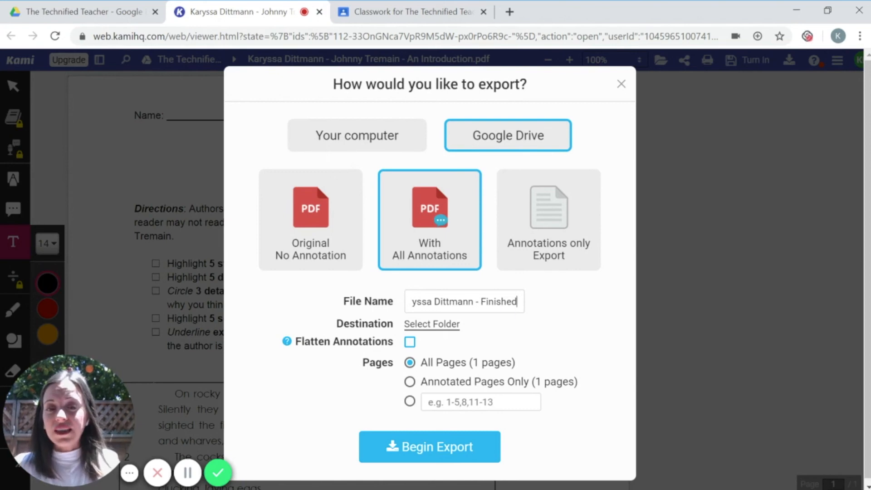
left_click(428, 446)
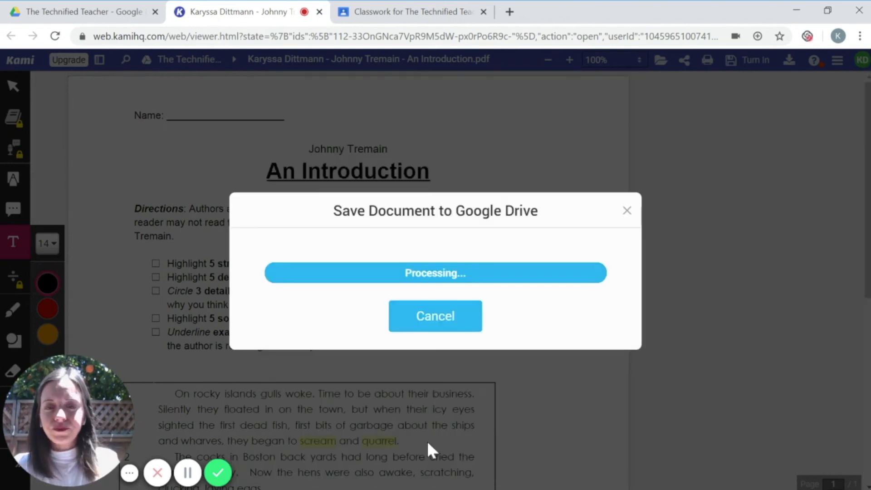
mouse_move(564, 331)
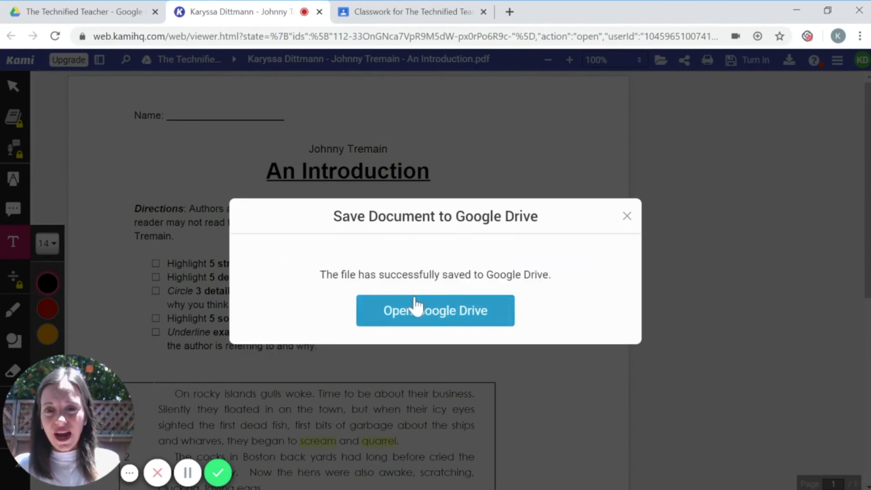
left_click(435, 310)
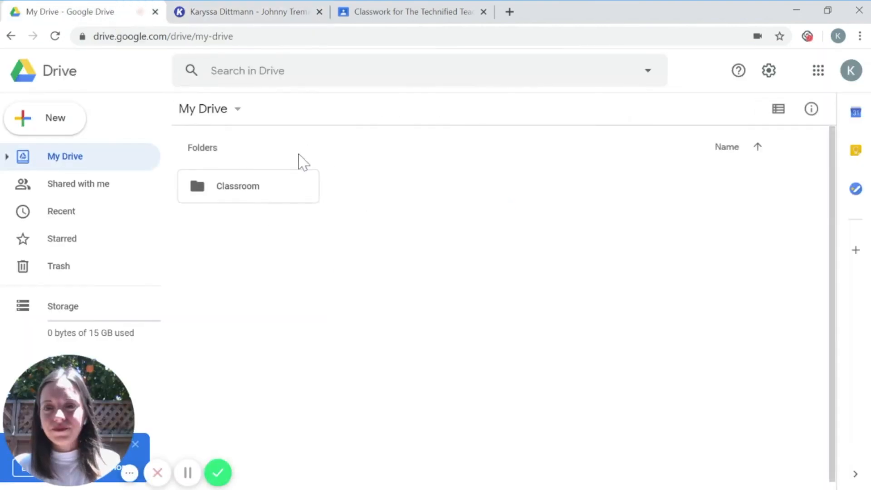
- Browse to Classroom > The Technified Teacher to find 'Finished' beside the original PDF
double_click(237, 186)
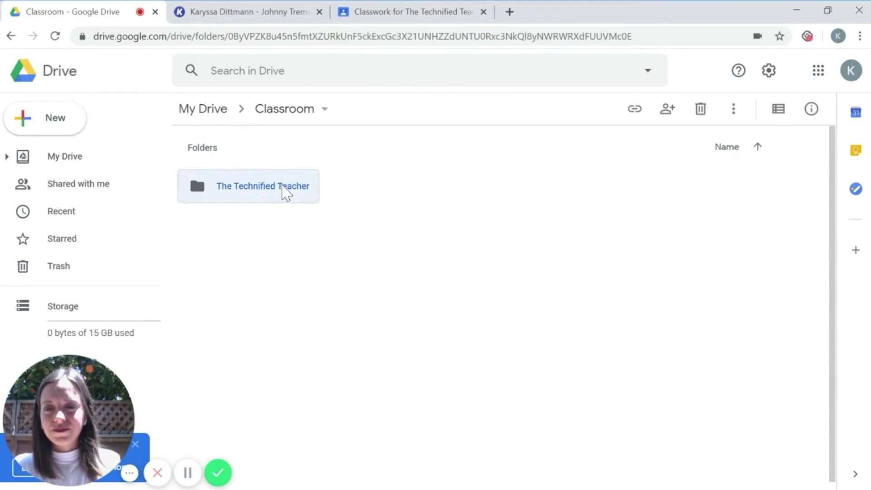
double_click(262, 185)
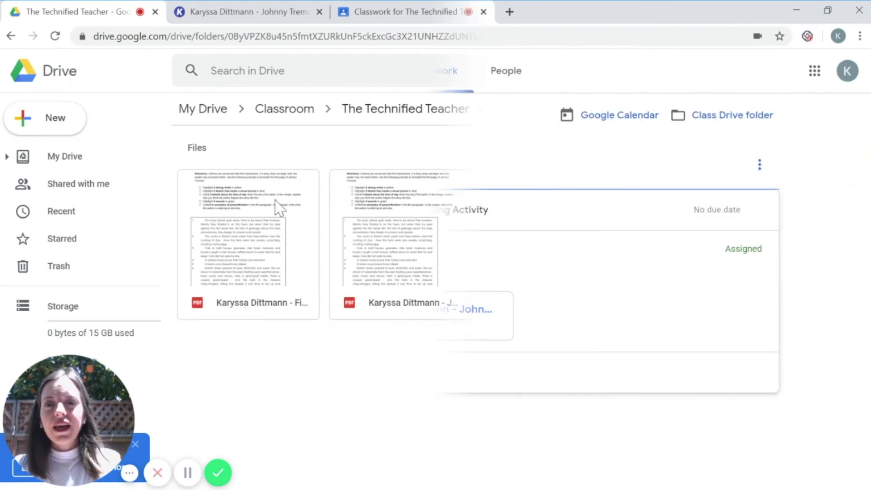
left_click(408, 11)
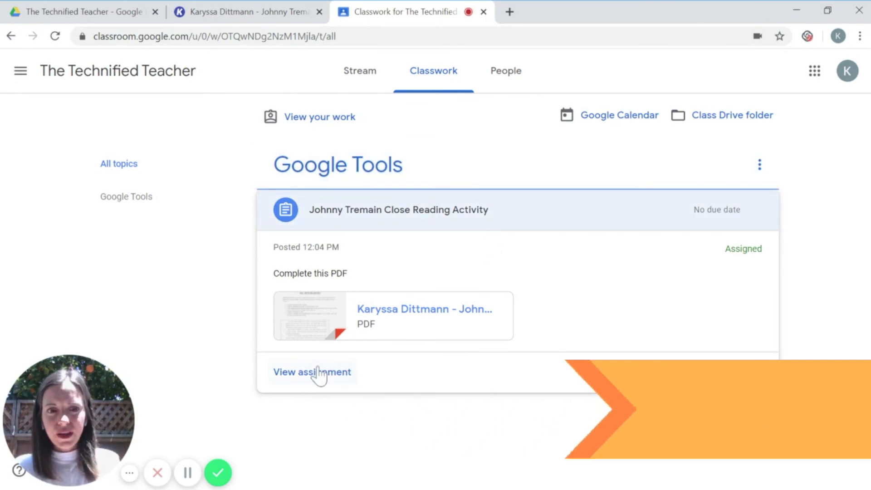
- Attach the 'Finished' file from Google Drive and remove the original unfinished PDF
left_click(312, 372)
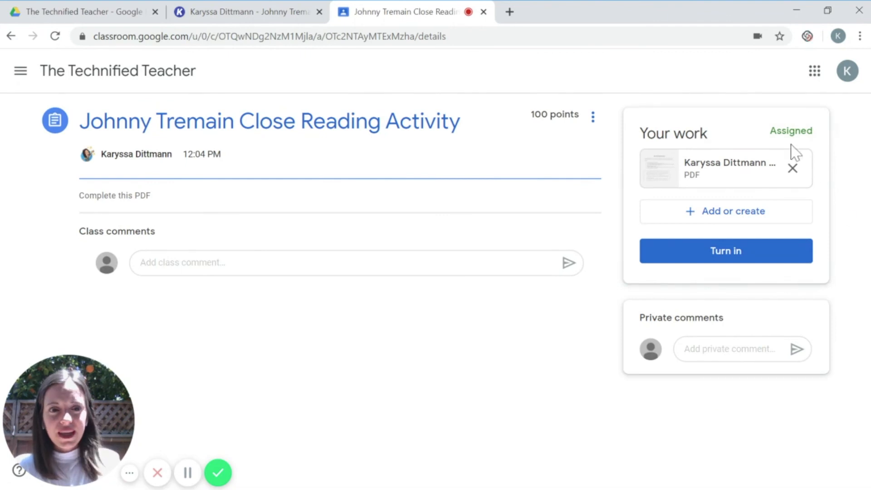
mouse_move(729, 162)
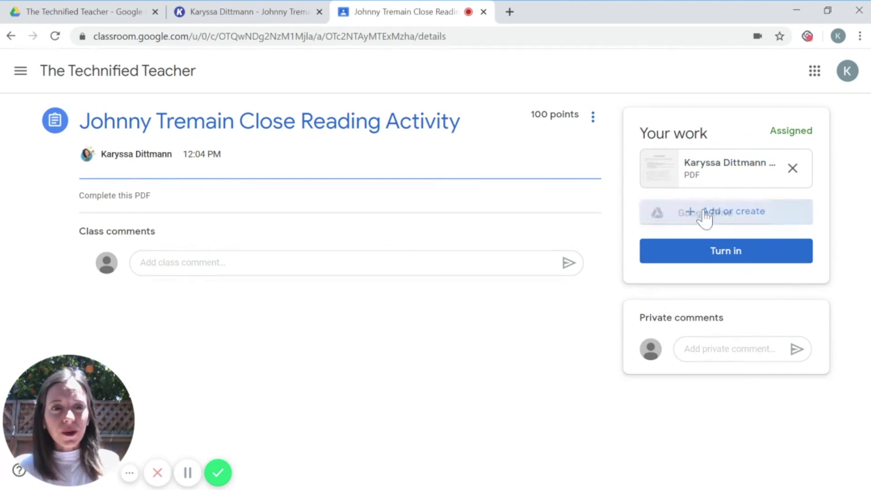
left_click(724, 212)
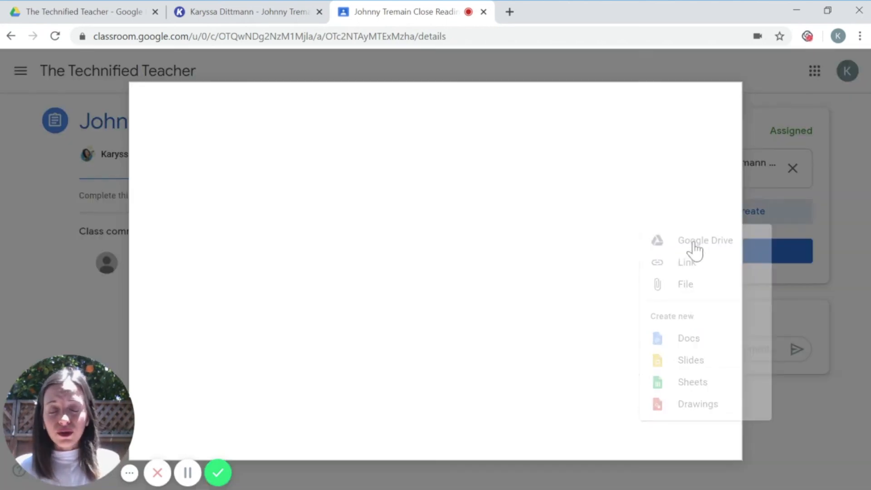
left_click(705, 240)
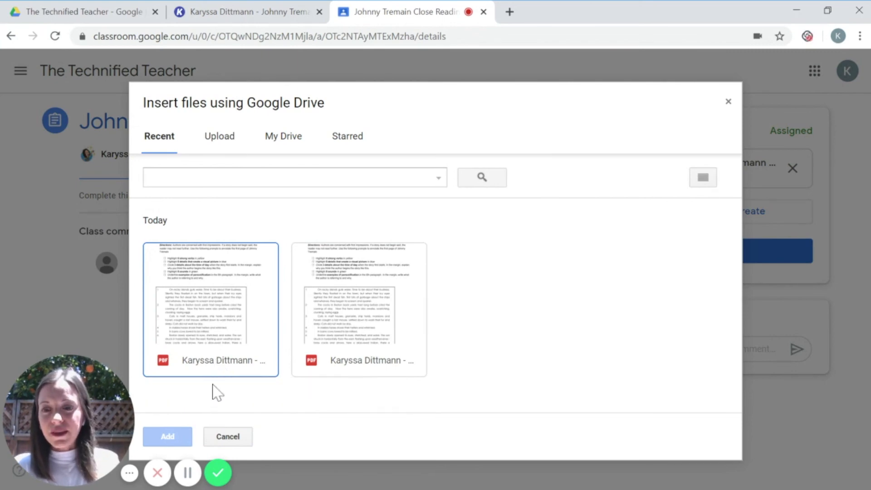
left_click(167, 435)
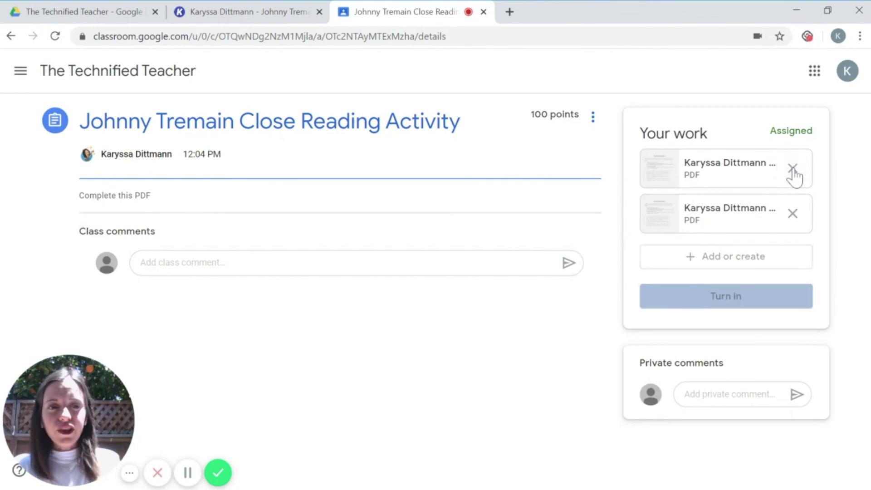
left_click(792, 168)
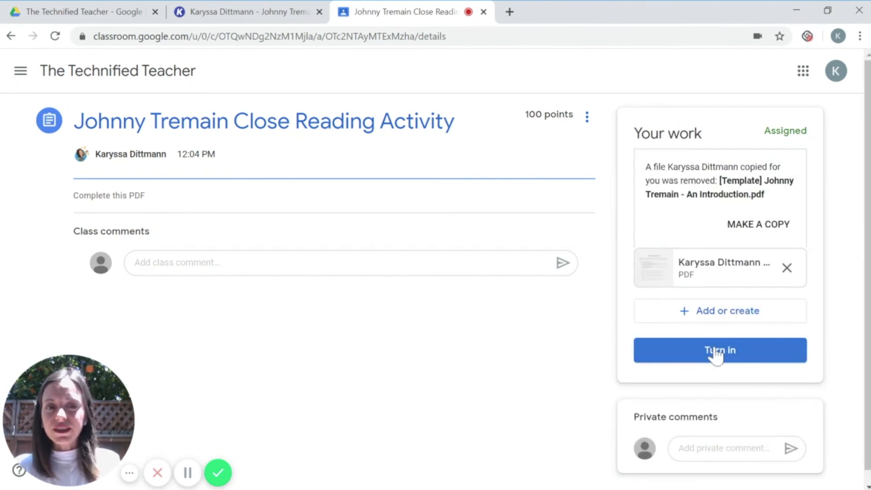
- Turn in the Johnny Tremain Close Reading Activity and confirm the submission
left_click(719, 350)
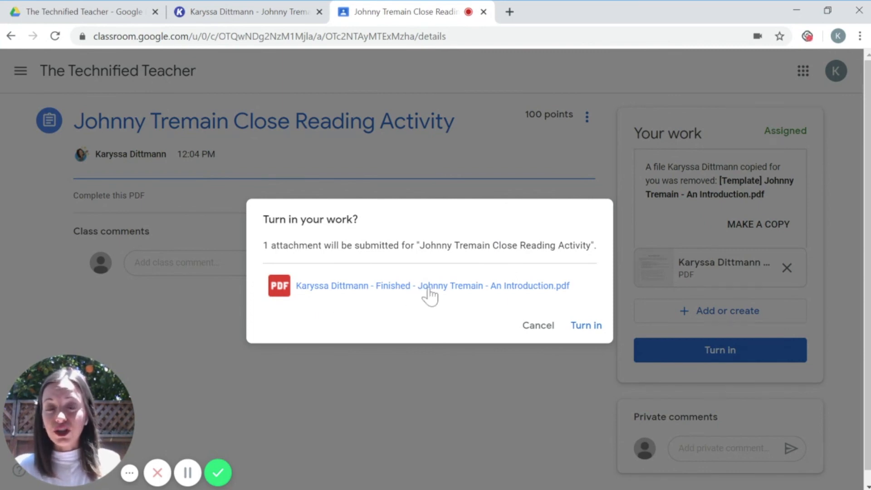
left_click(584, 325)
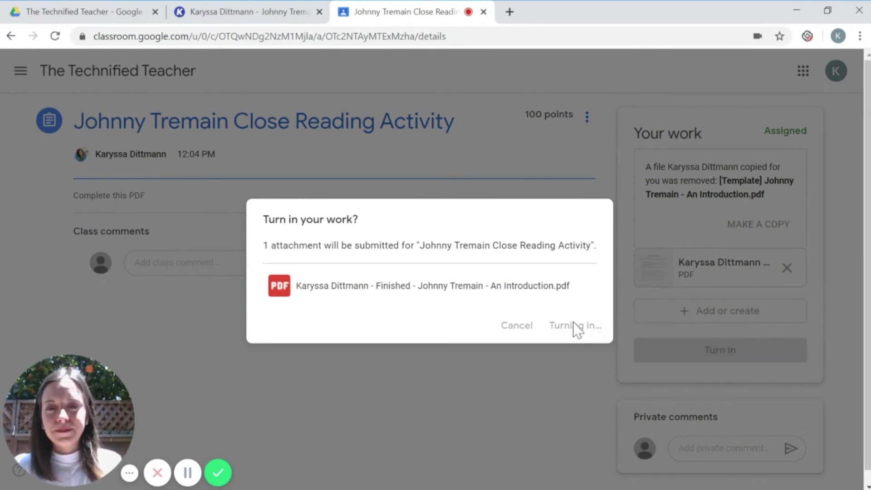
left_click(574, 325)
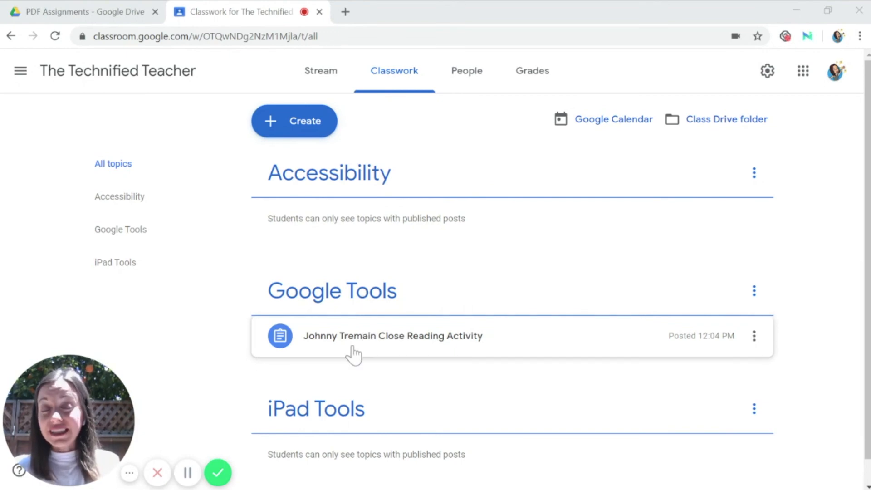
- Expand the Johnny Tremain activity and open its Student work, showing 1 turned in
left_click(392, 335)
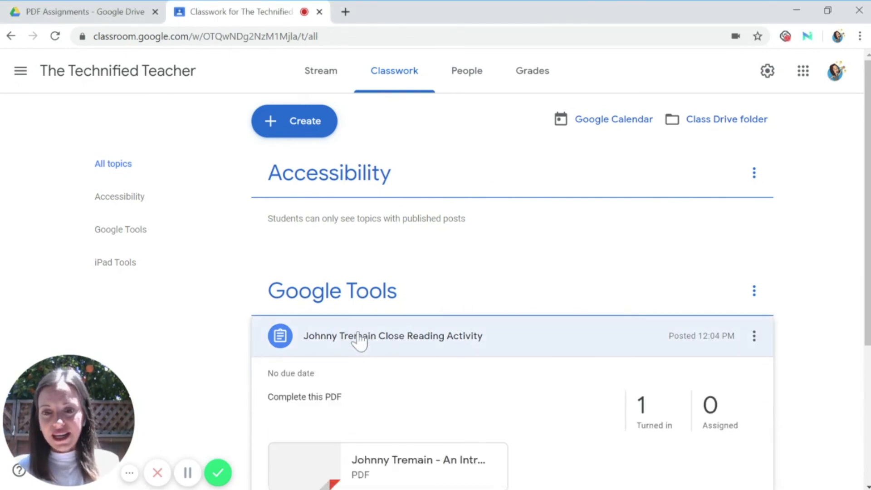
left_click(392, 335)
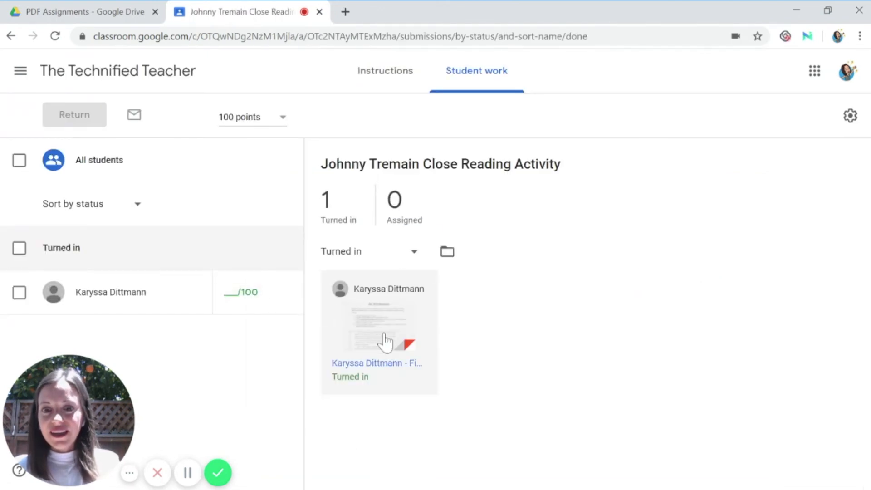
- Open the student's turned-in 'Finished' PDF thumbnail in the Classroom grading view
left_click(379, 322)
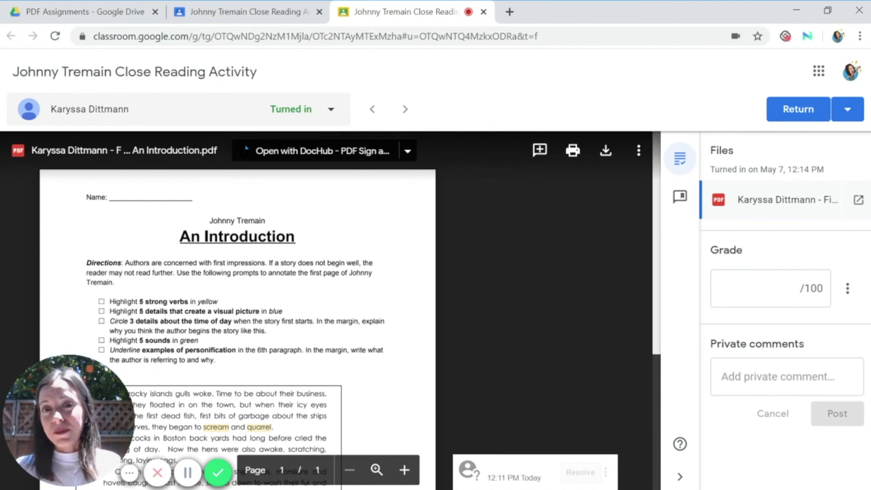
mouse_move(605, 150)
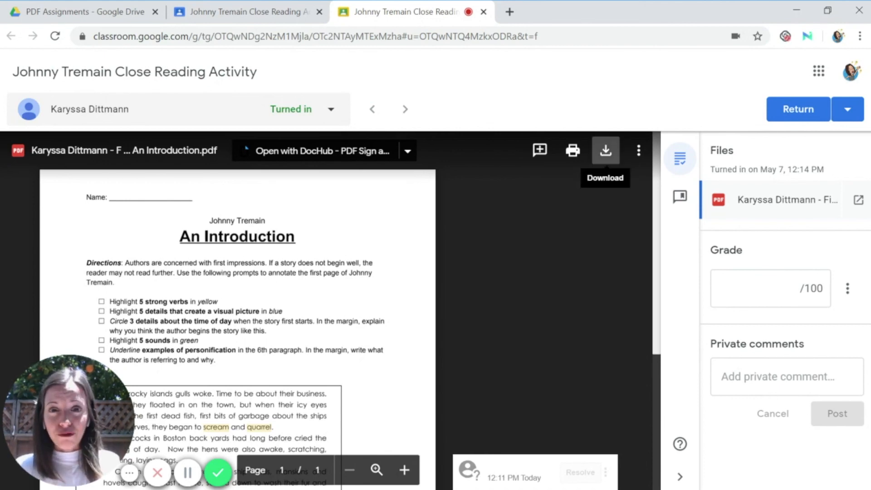